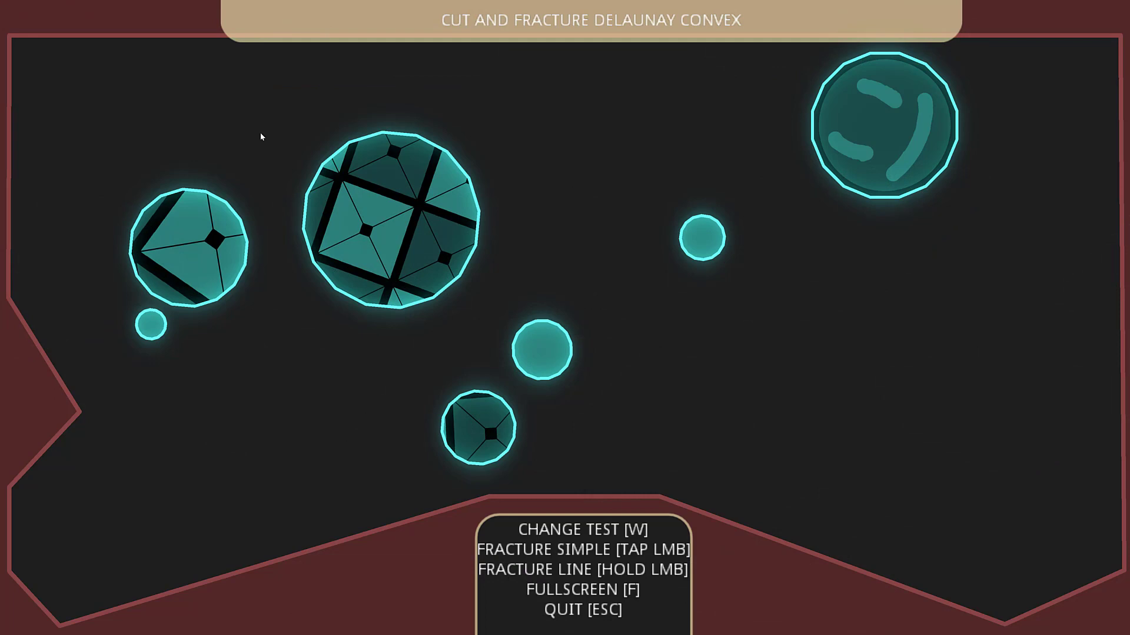
mouse_move(536, 172)
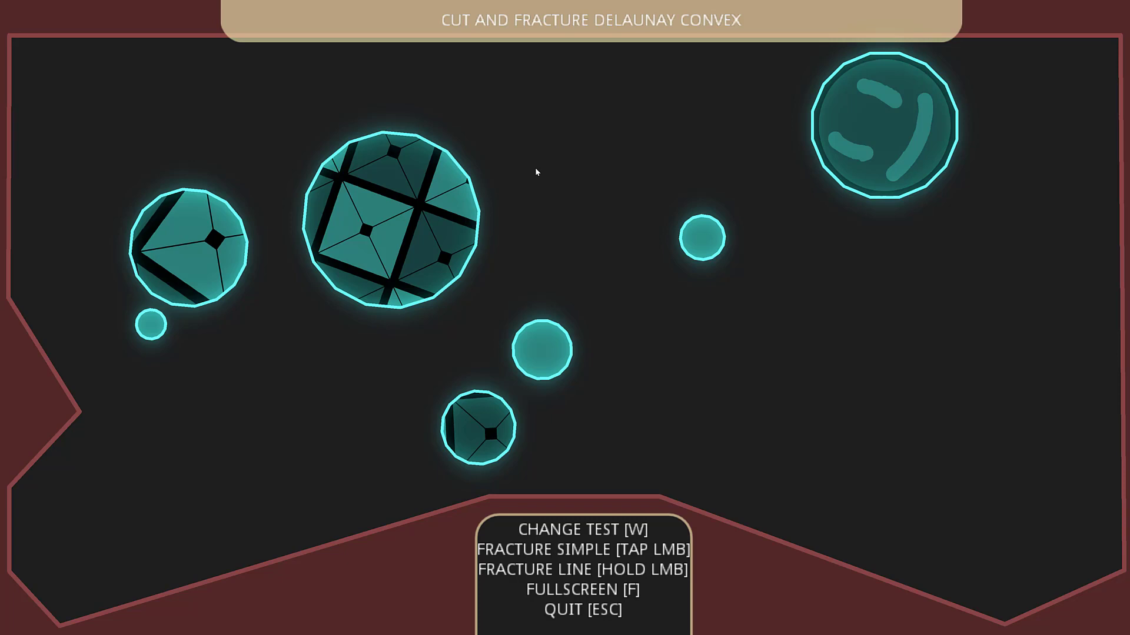
mouse_move(598, 214)
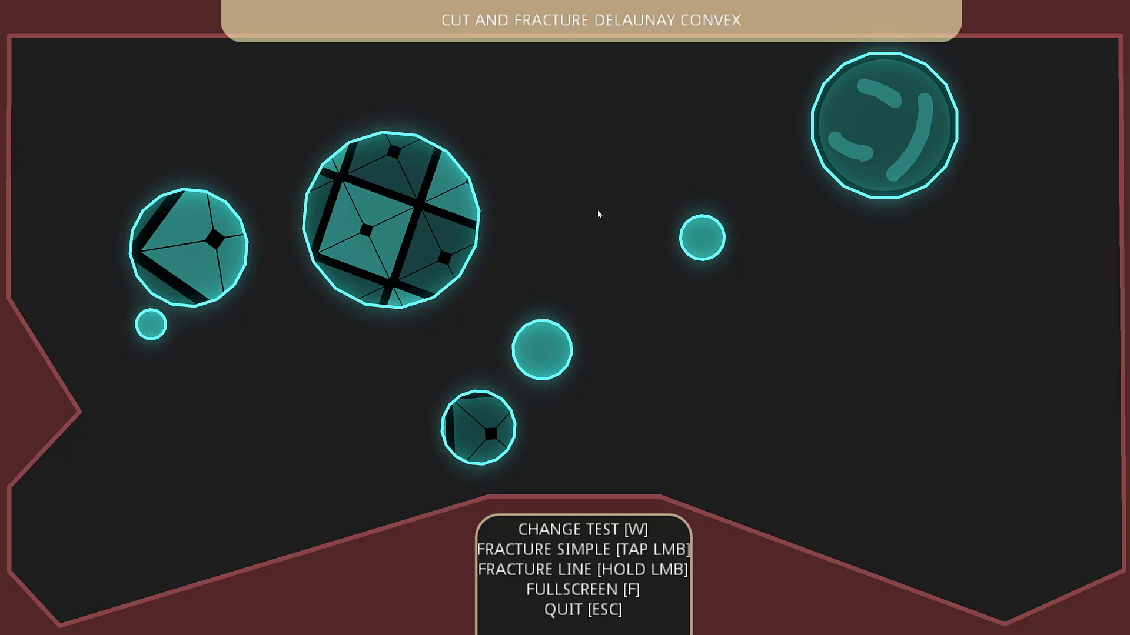
Cut the small plain circle and slice the large patterned circle into shards, then advance with W to Point Fracture.
click(540, 352)
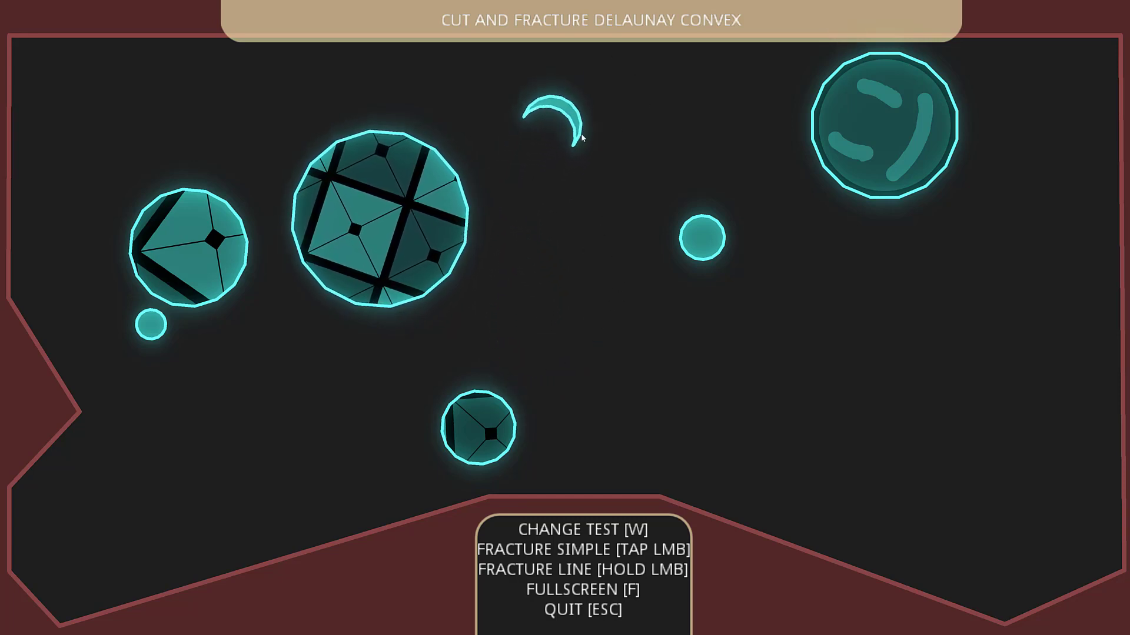
click(695, 238)
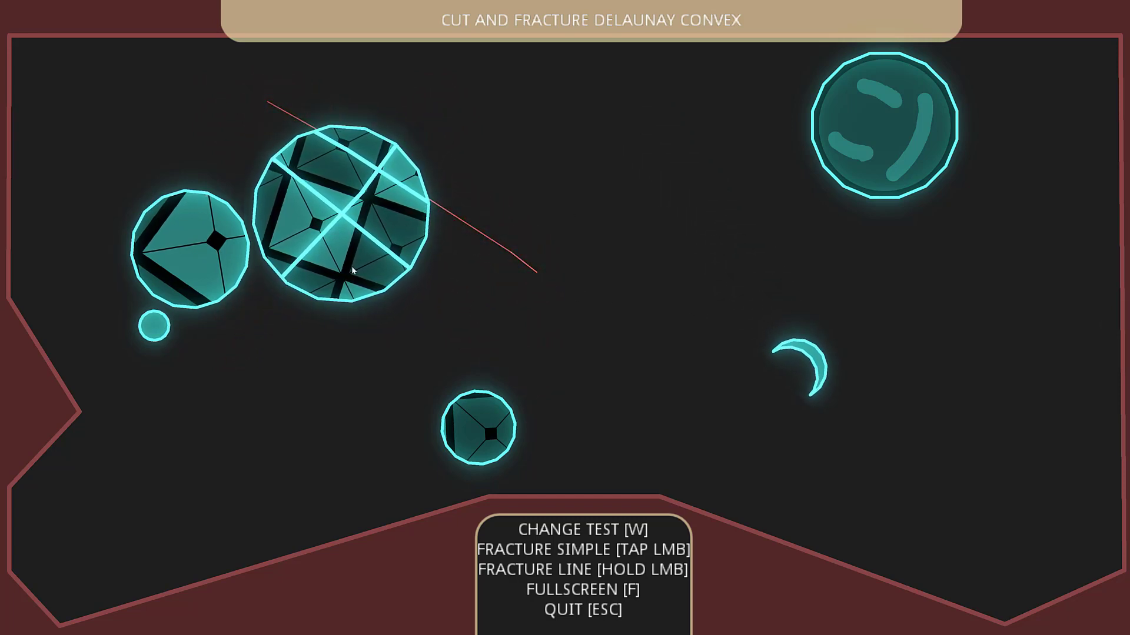
click(187, 237)
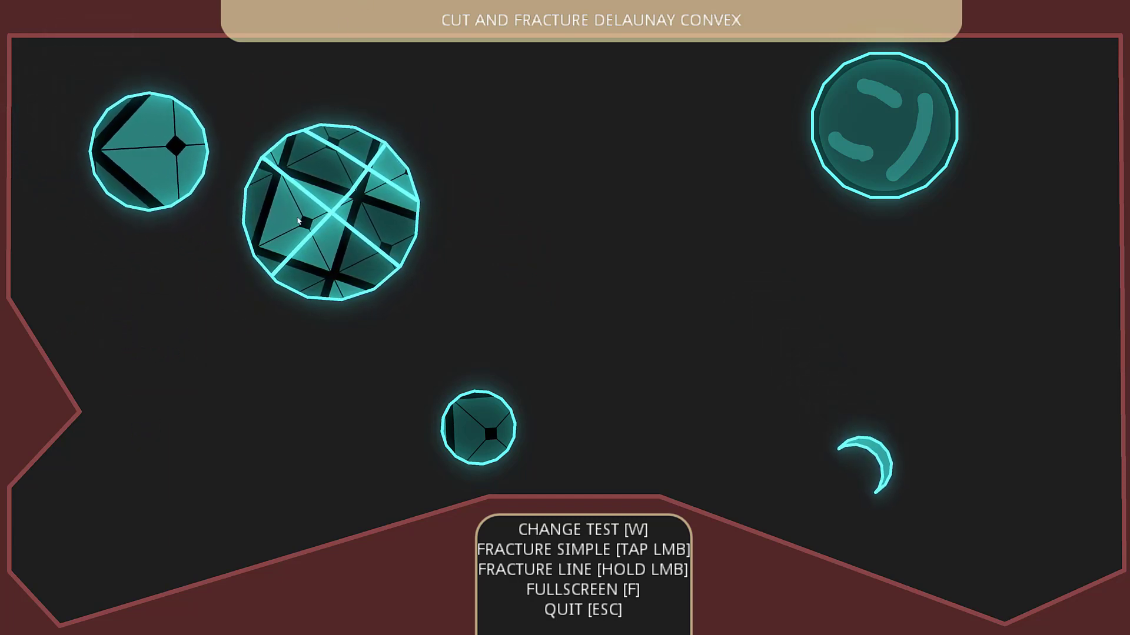
click(306, 224)
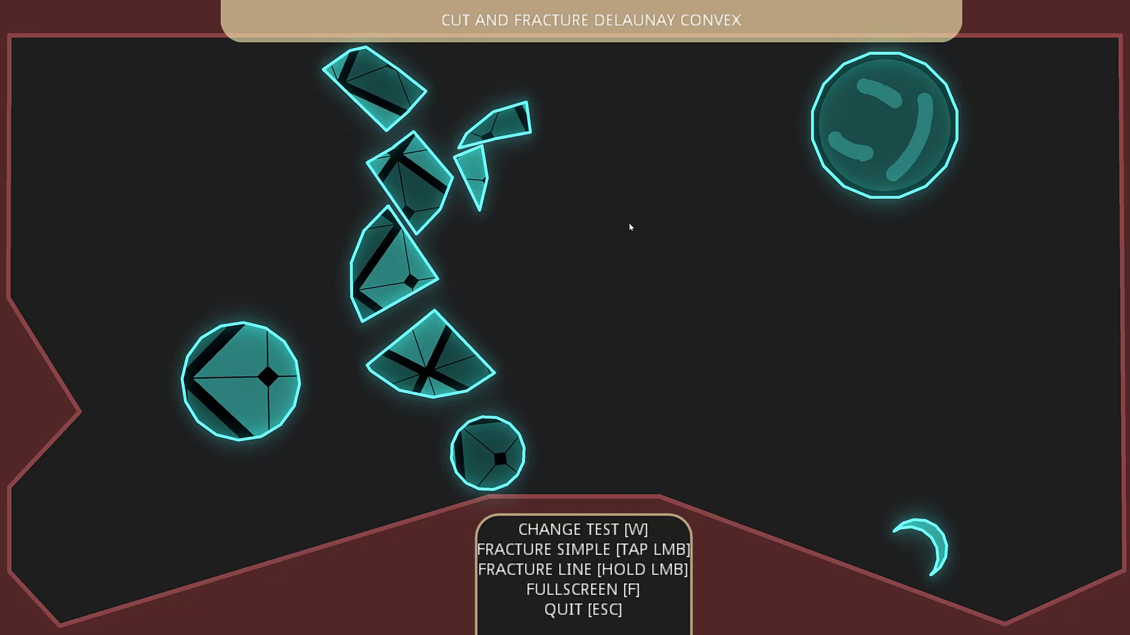
key(w)
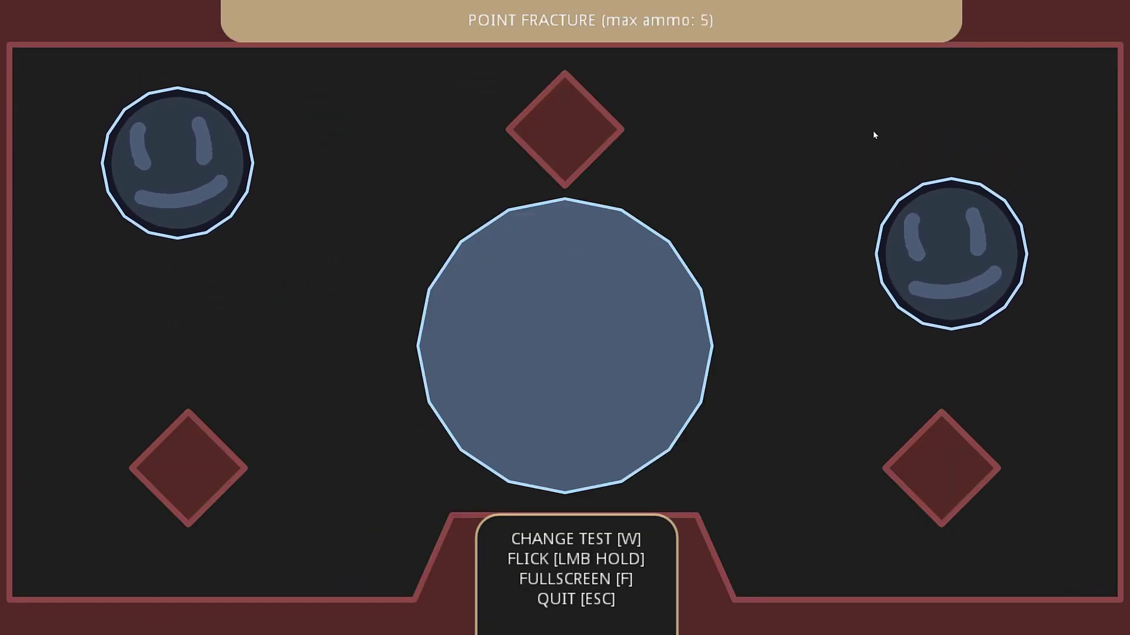
Fling a projectile to chip the Point Fracture shapes, then advance to Polygon Restoring Simple.
drag(739, 198, 918, 91)
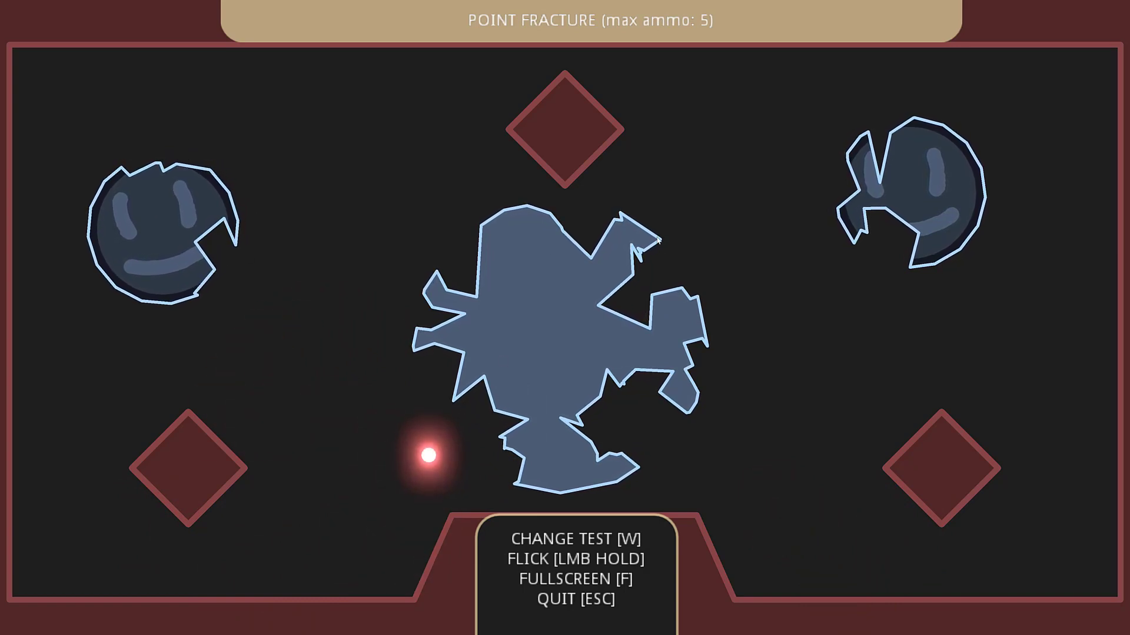
key(w)
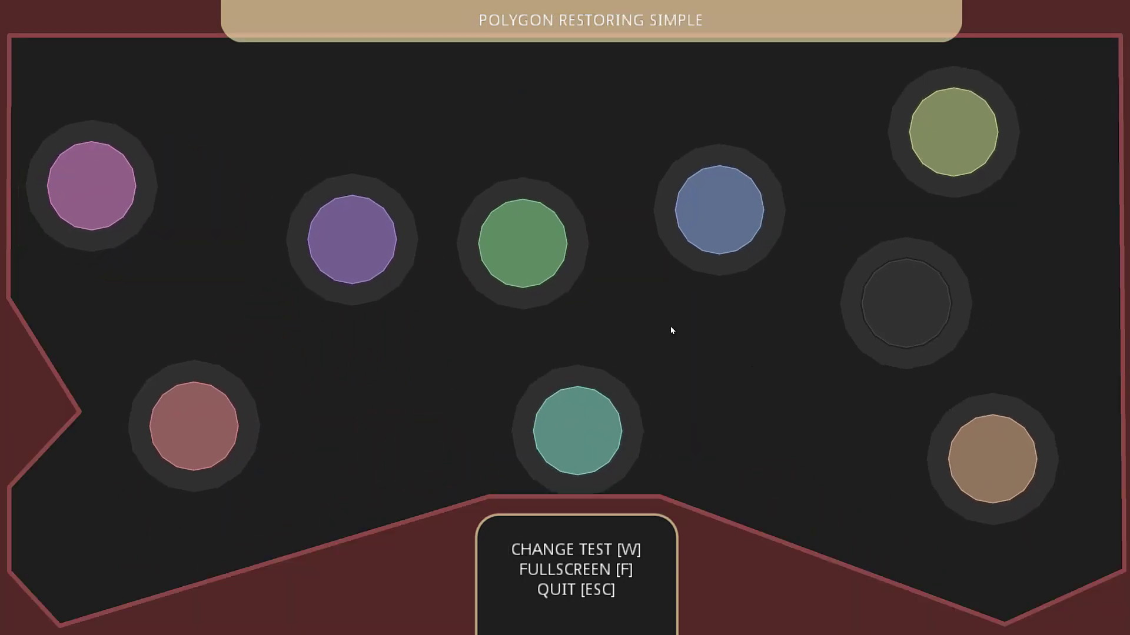
Advance with W through Polygon Restoring Simple and Advanced to the Fracture Delaunay test.
key(w)
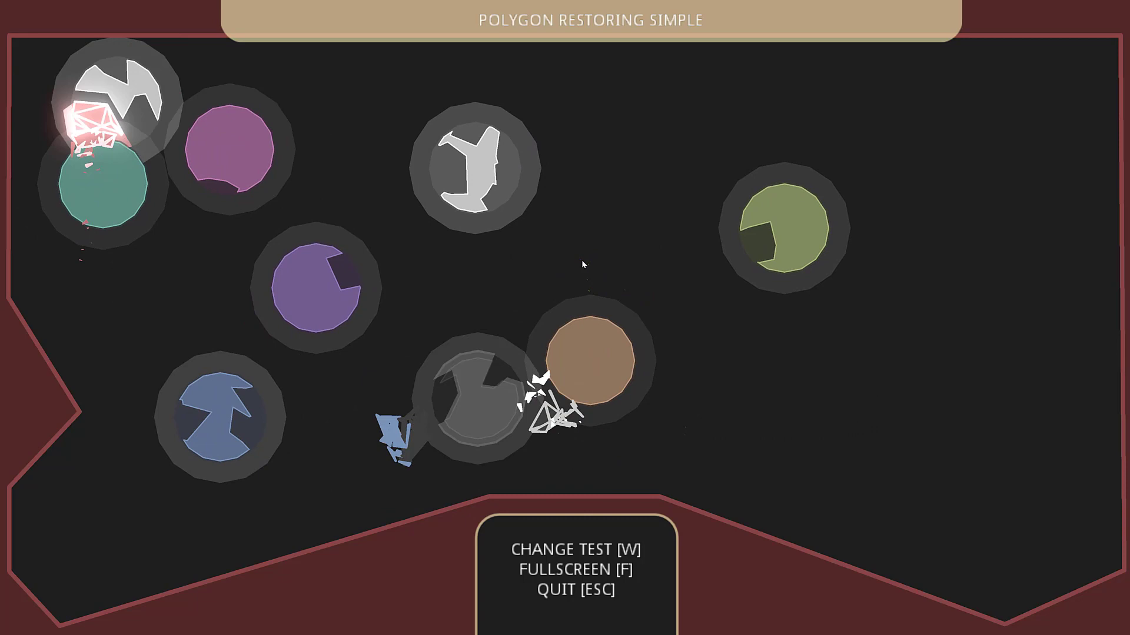
key(w)
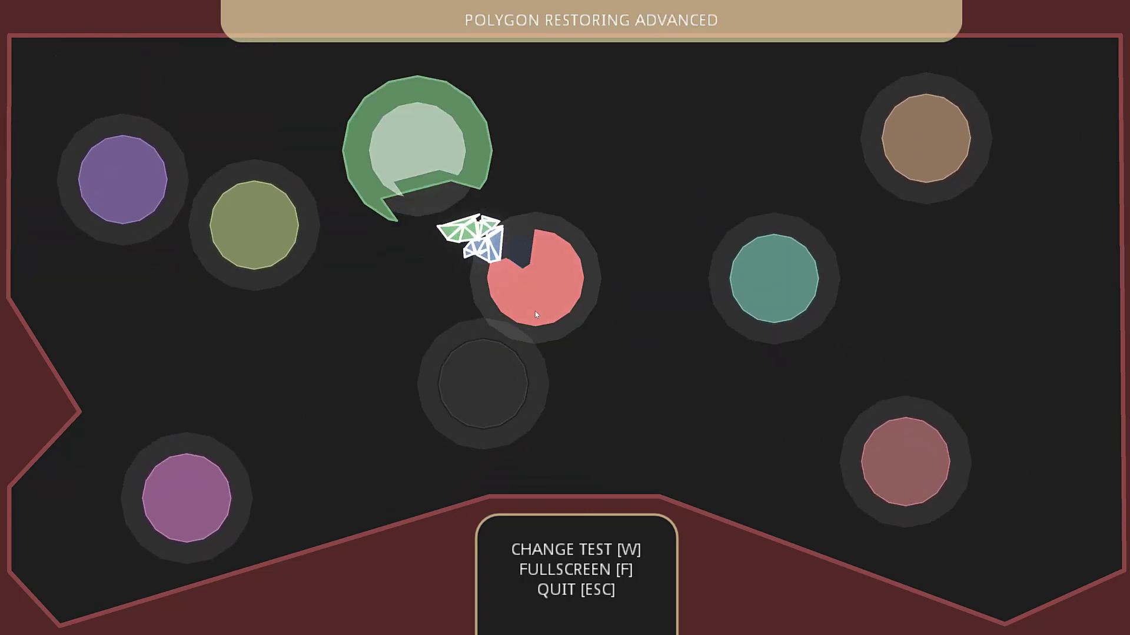
key(w)
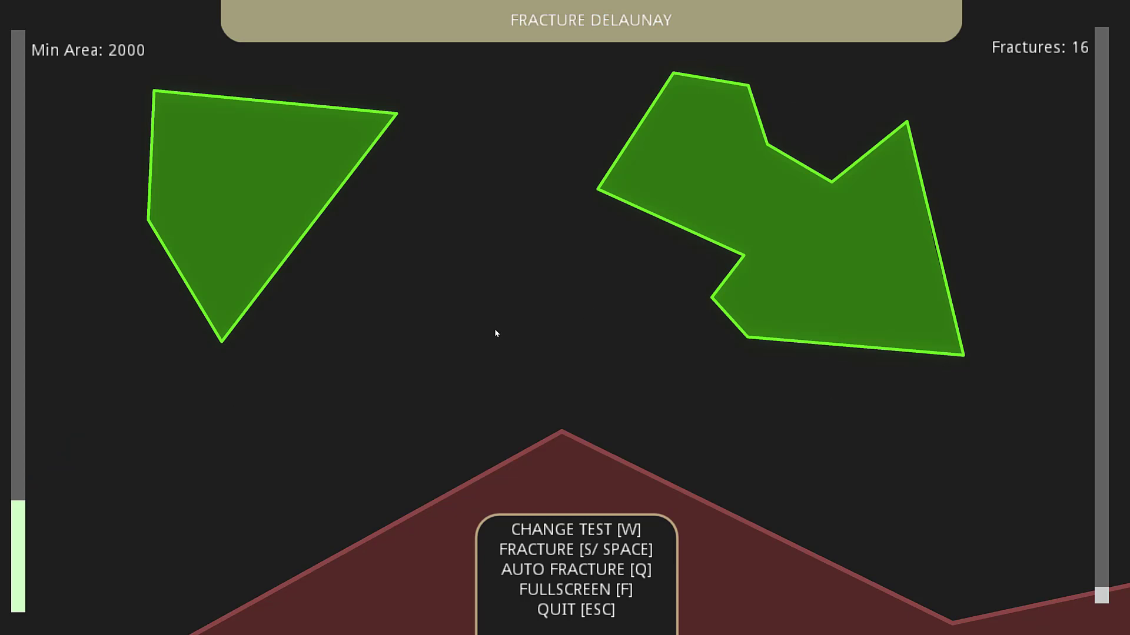
Shatter the Delaunay green polygons and the Delaunay Convex red shapes, advancing to the Rectangle test.
key(space)
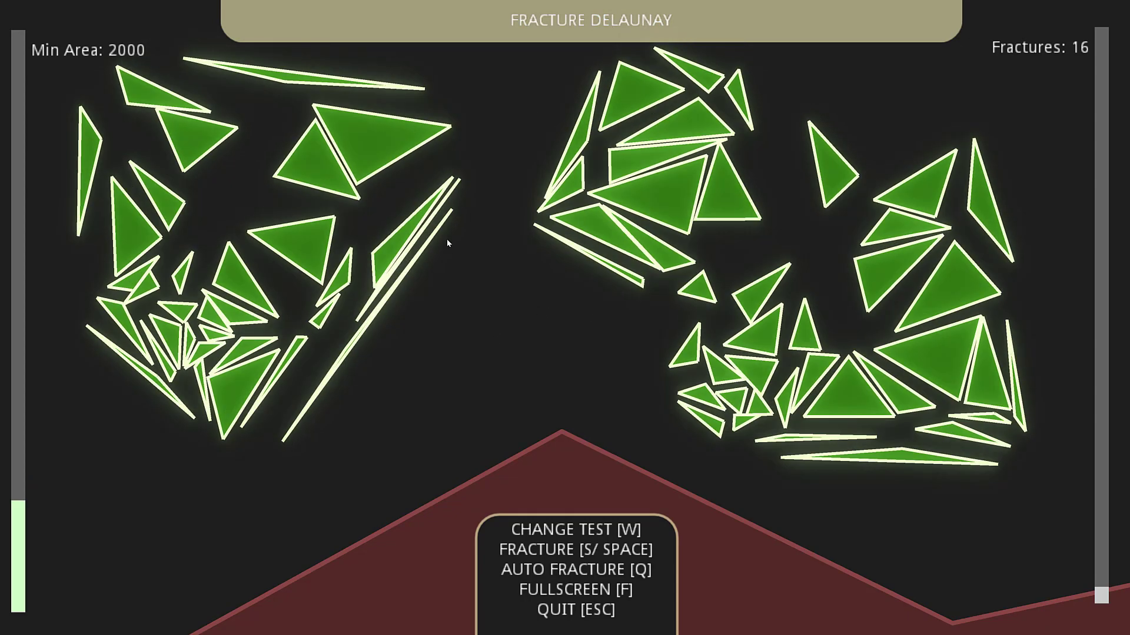
key(w)
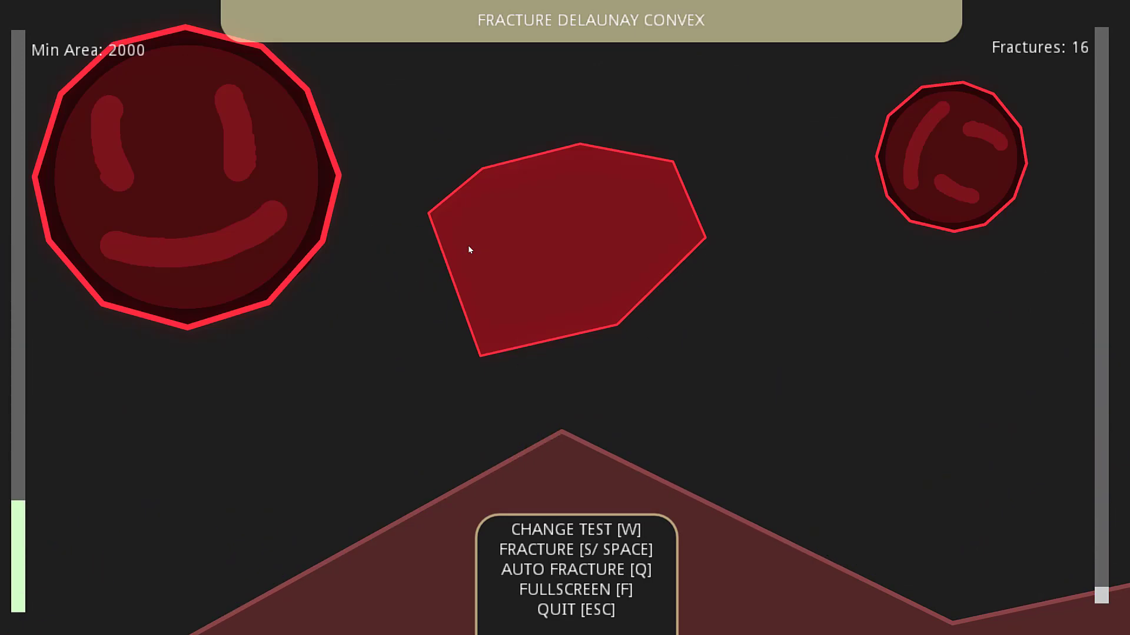
key(space)
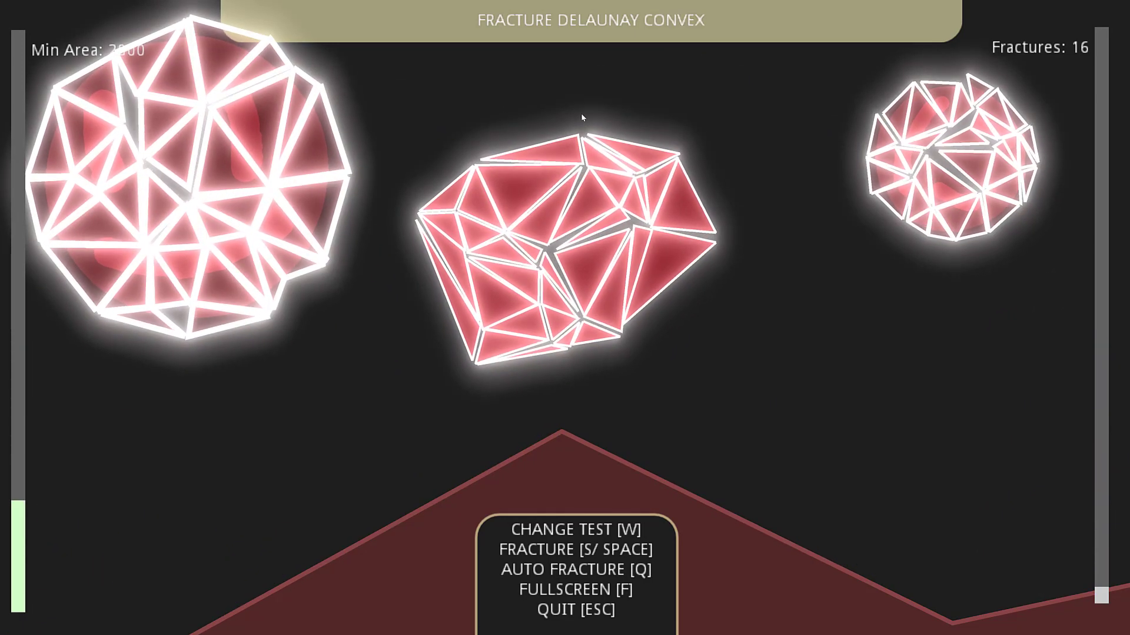
key(space)
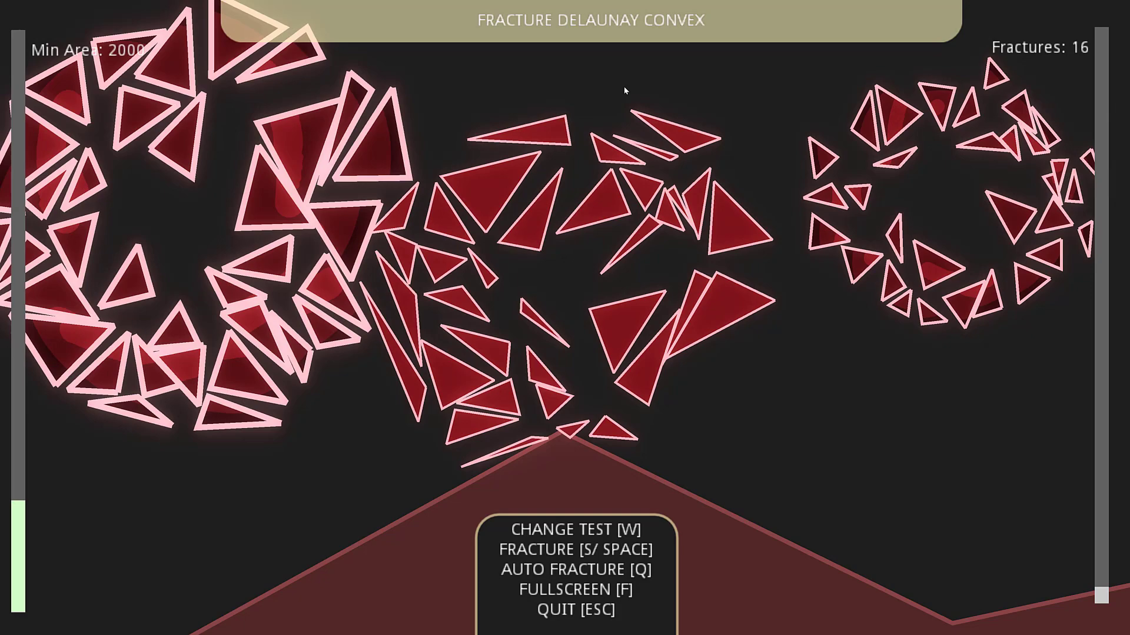
key(w)
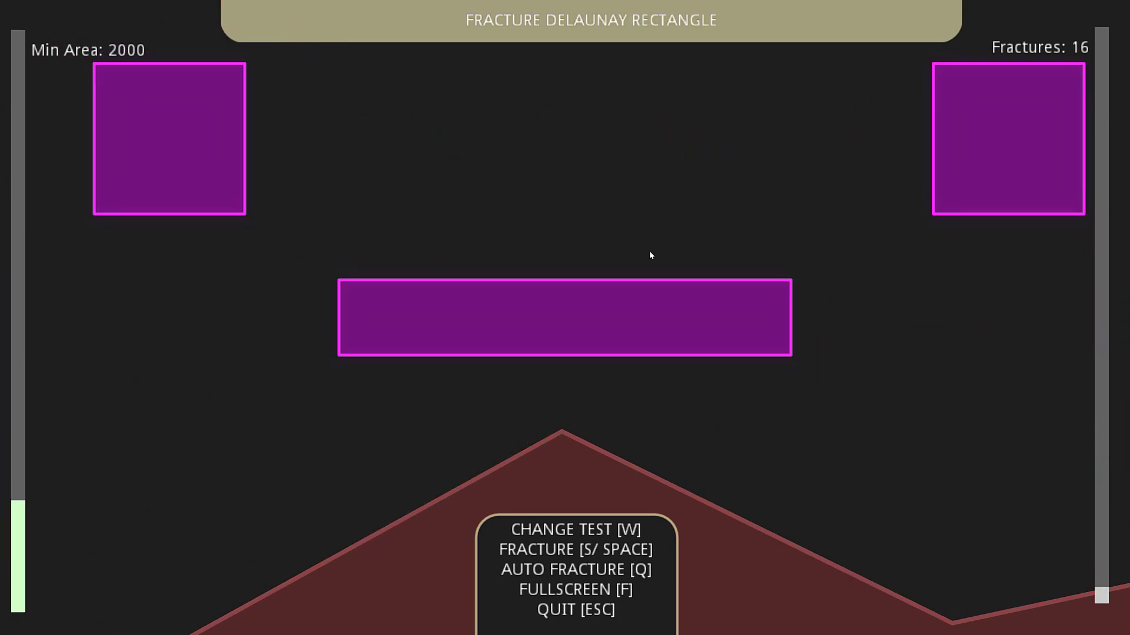
Shatter the Delaunay Rectangle, limited Fracture and Fracture Simple tests, then leave the demo.
key(space)
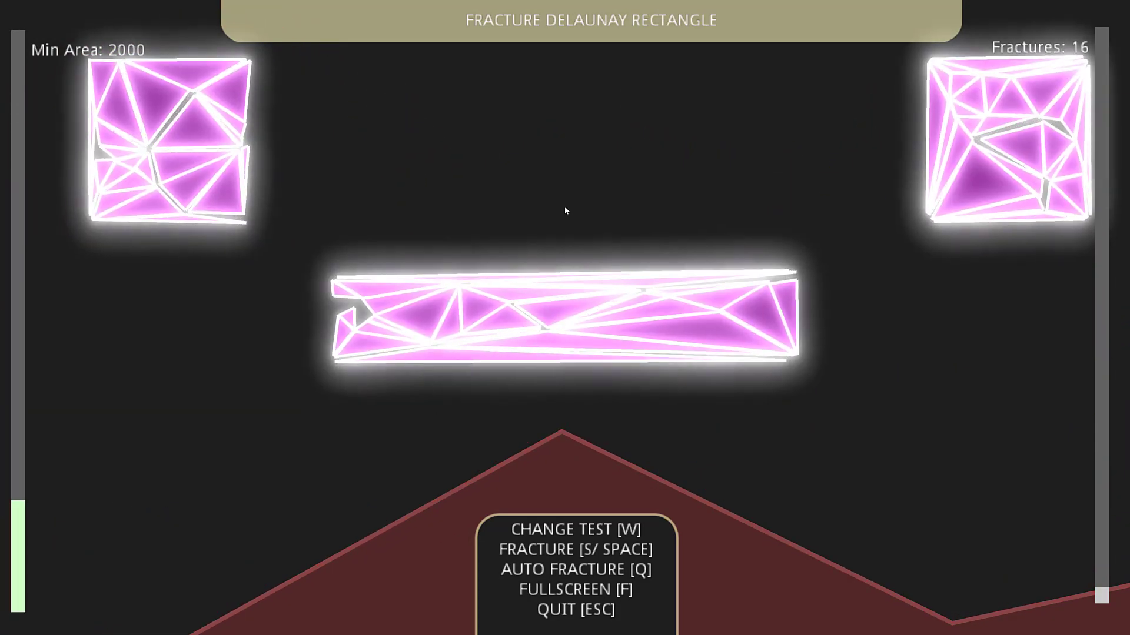
key(w)
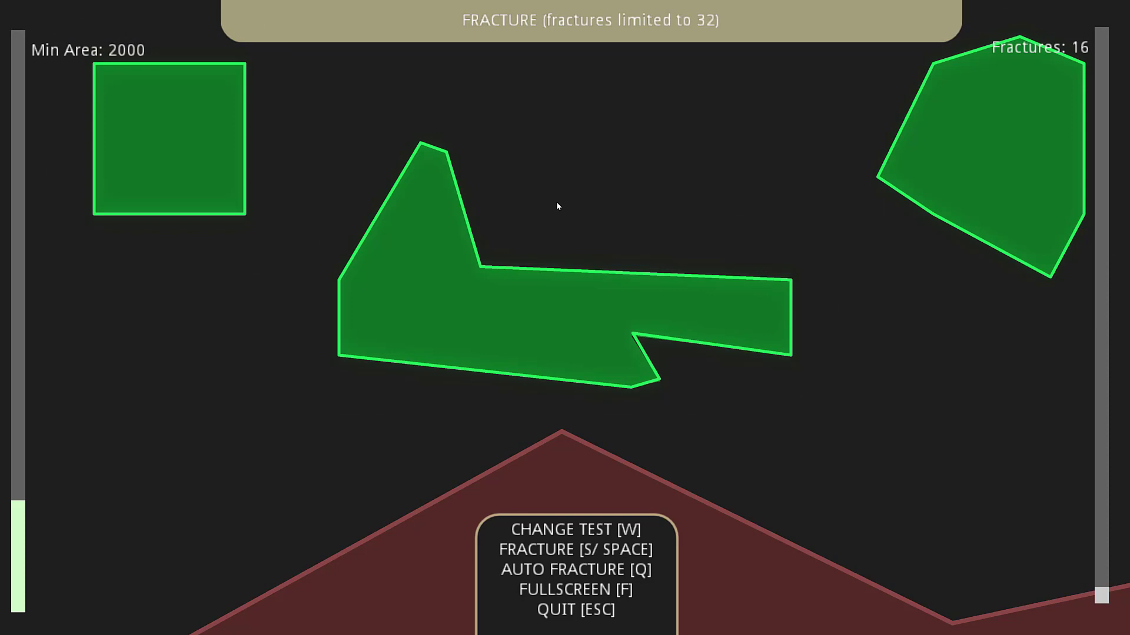
mouse_move(606, 171)
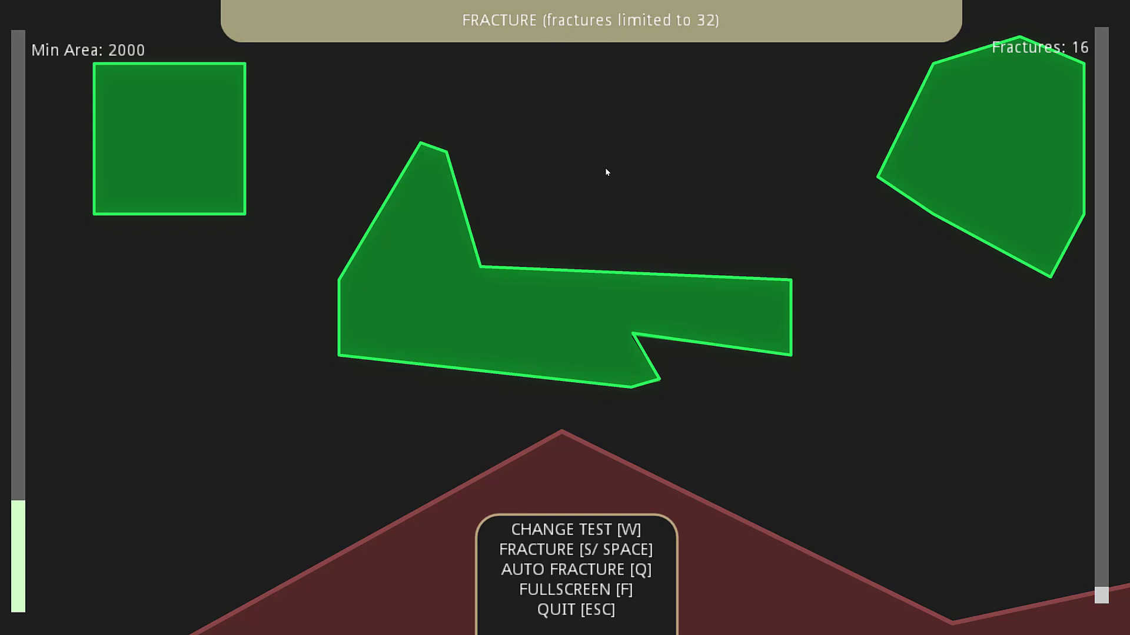
key(space)
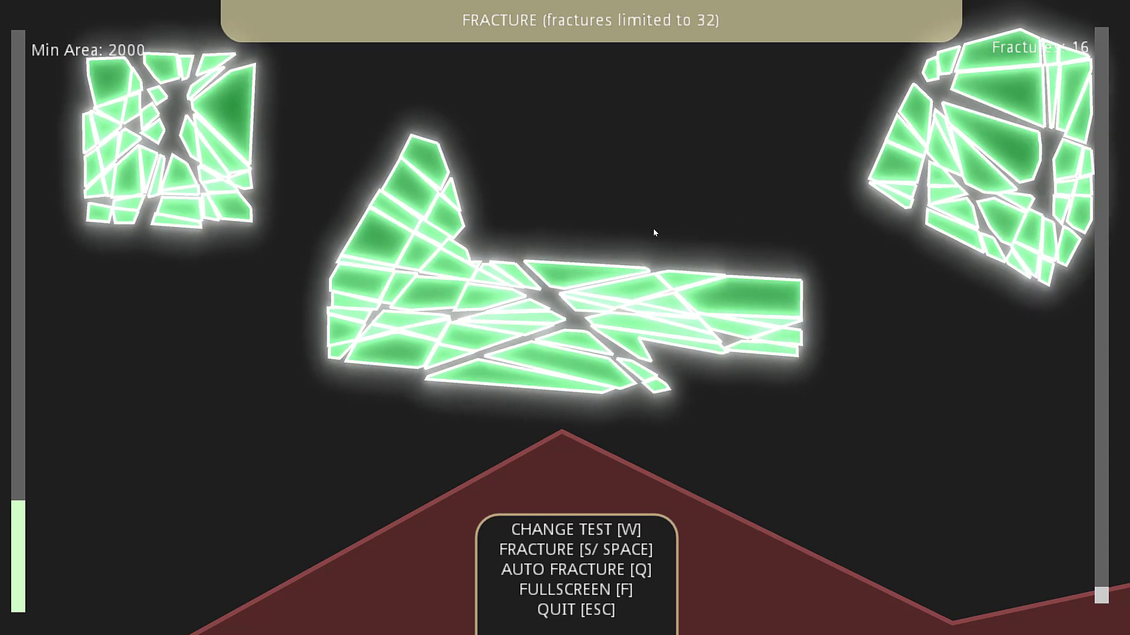
key(space)
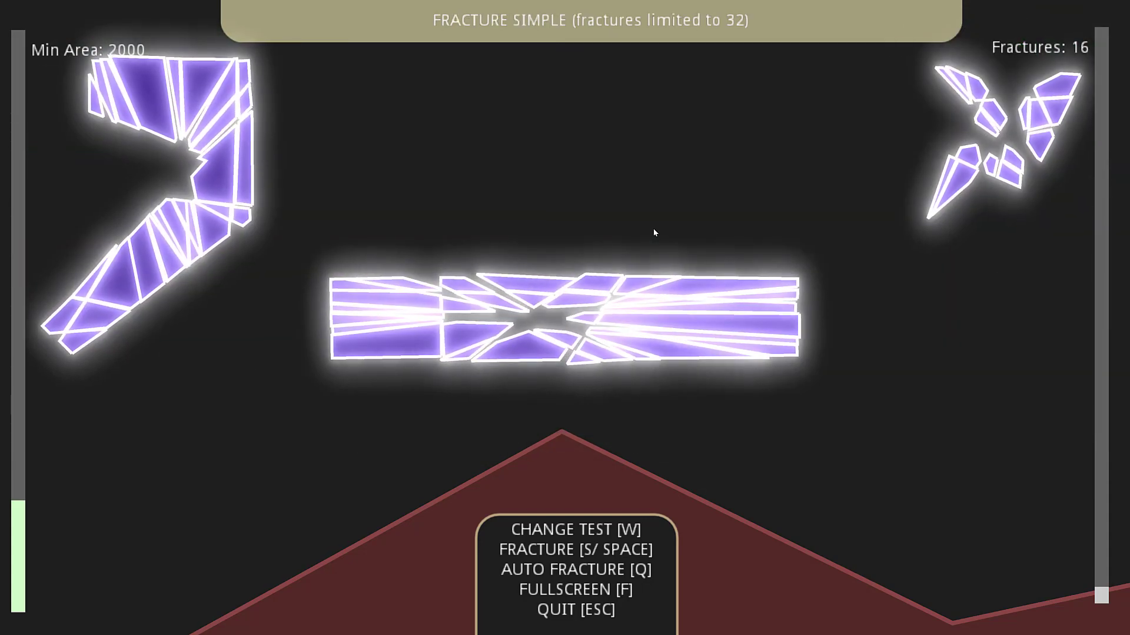
key(w)
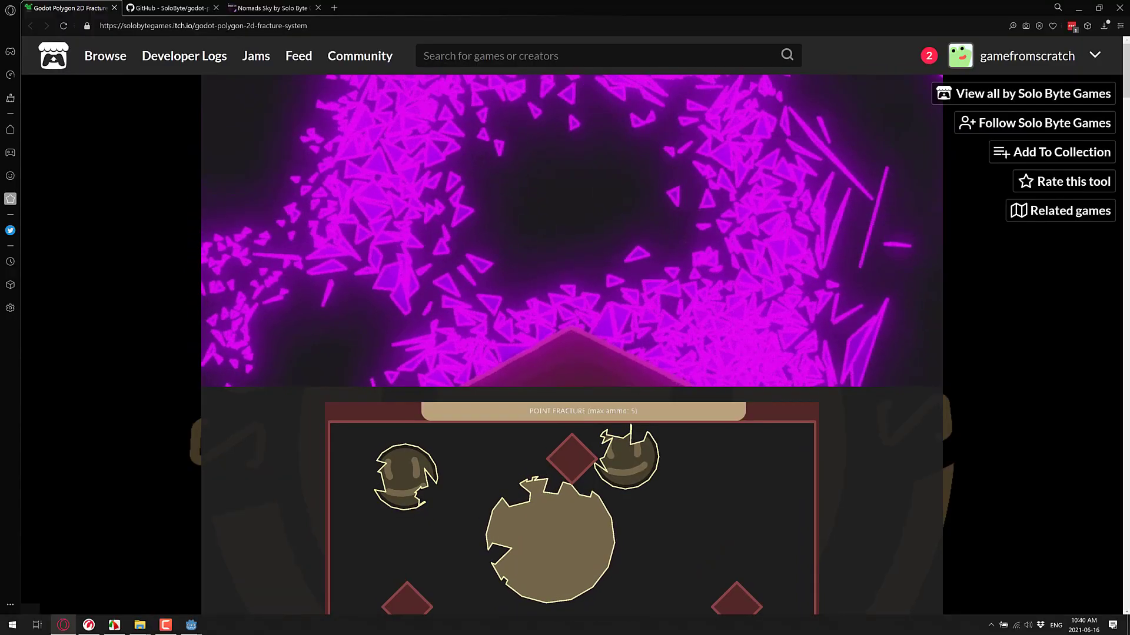
Make the itch.io page full screen and follow its GitHub link to the godot-polygon2d-fracture repository.
key(f11)
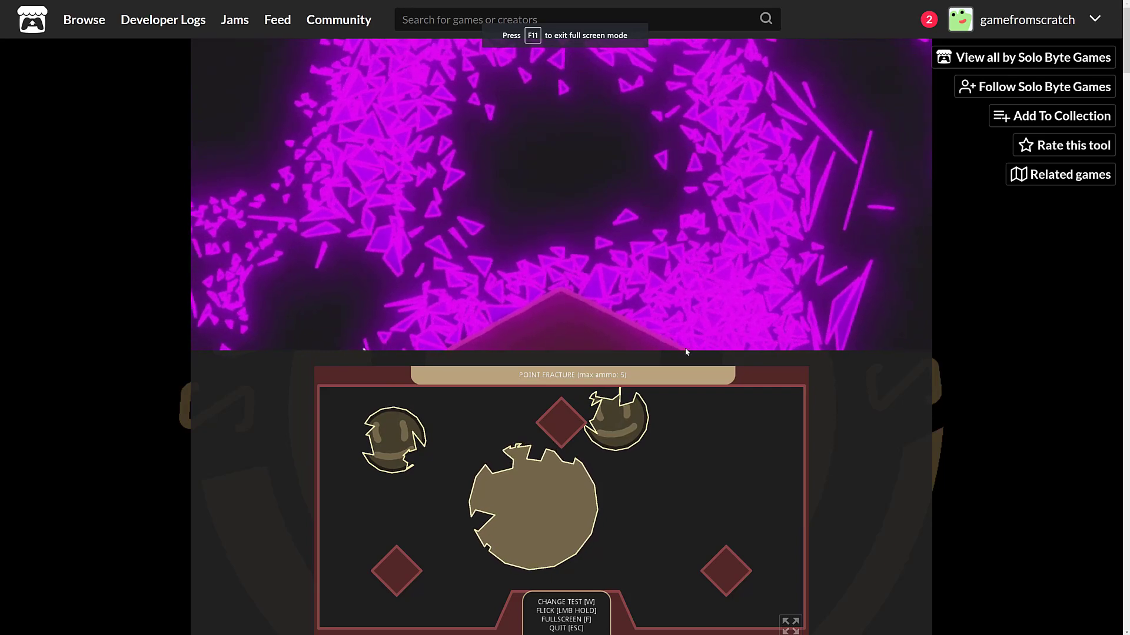
scroll(down, 3)
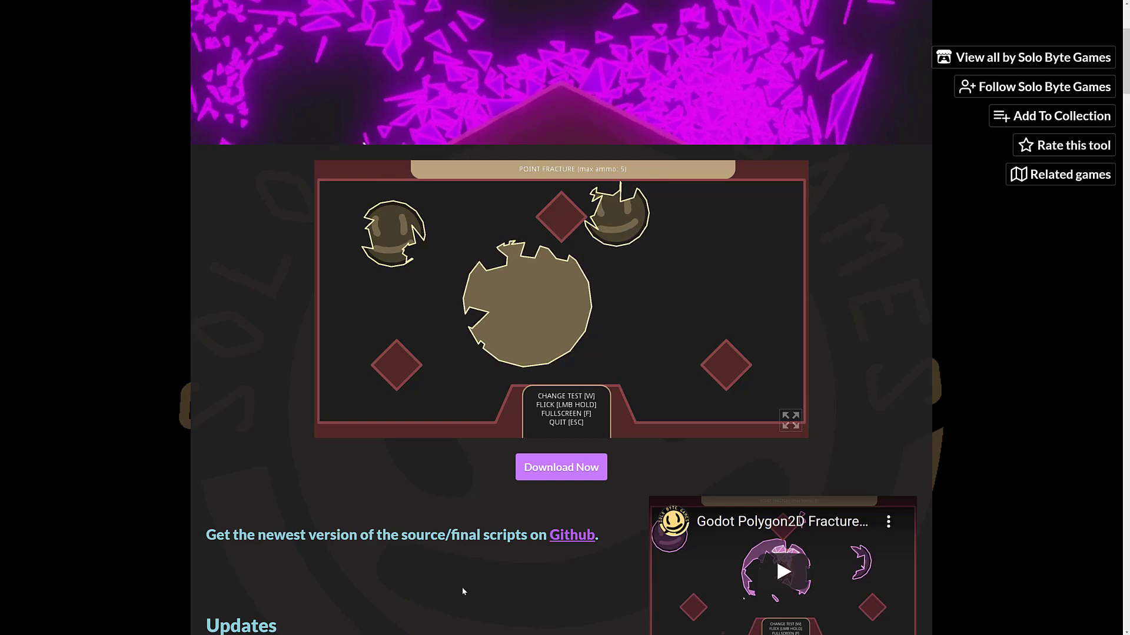
click(572, 534)
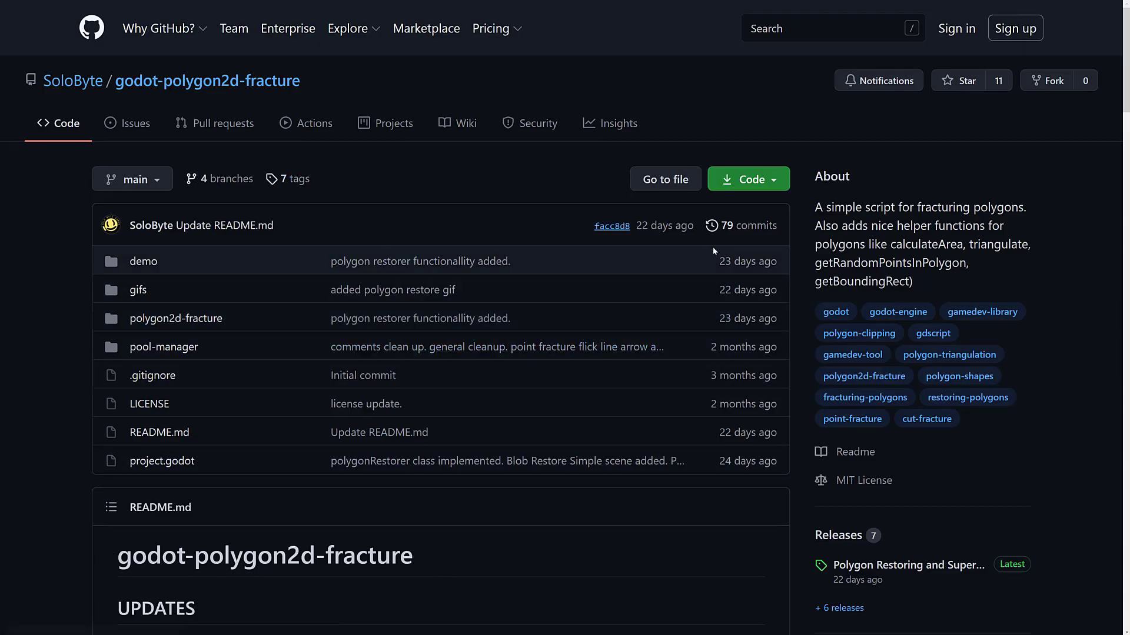
mouse_move(870, 480)
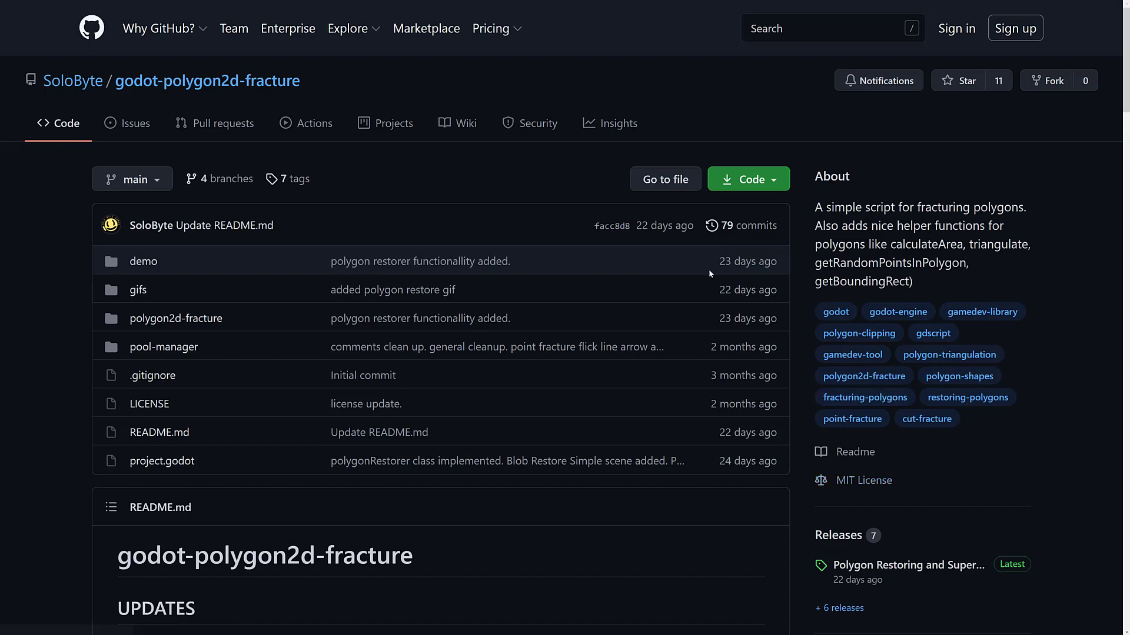
mouse_move(510, 293)
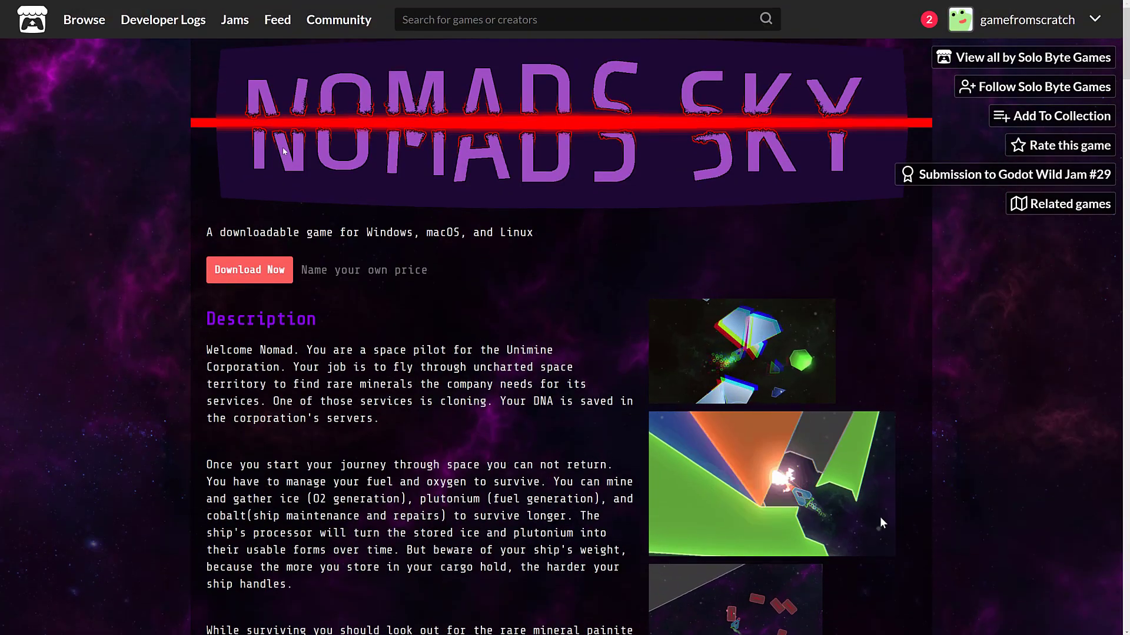
Scroll down the Nomads Sky page through its description to the Controls table.
scroll(down, 3)
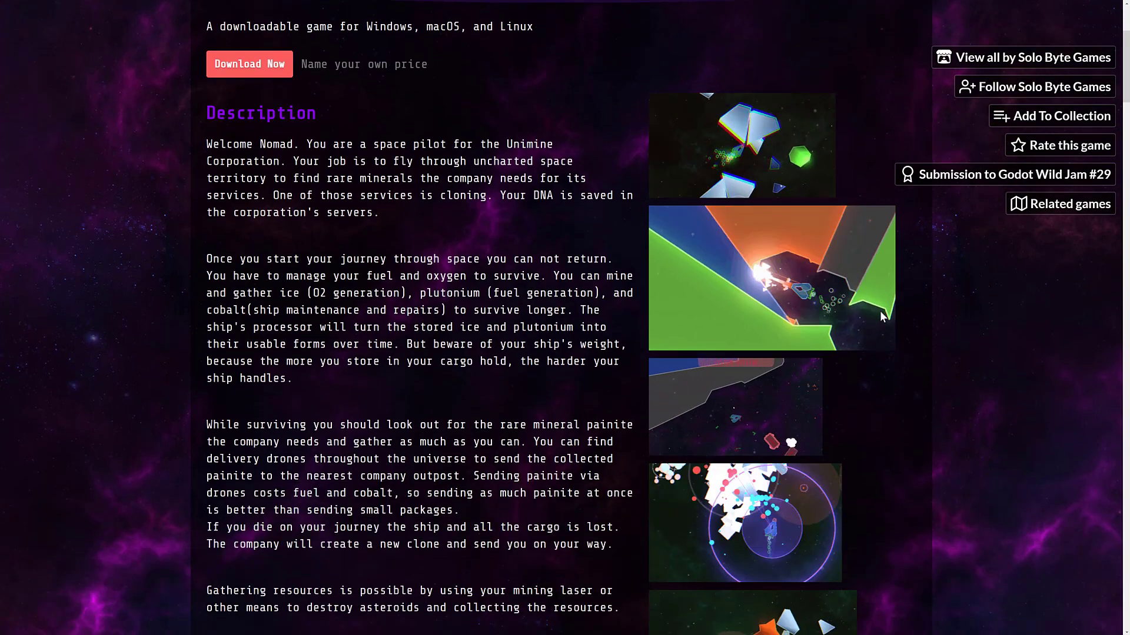
scroll(down, 3)
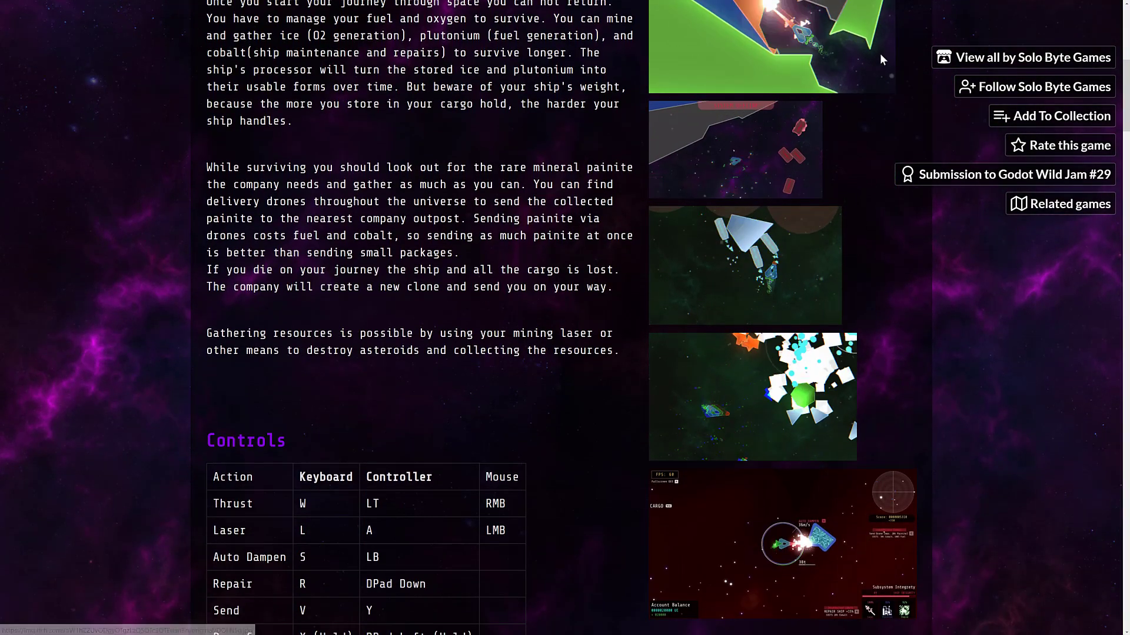
scroll(down, 3)
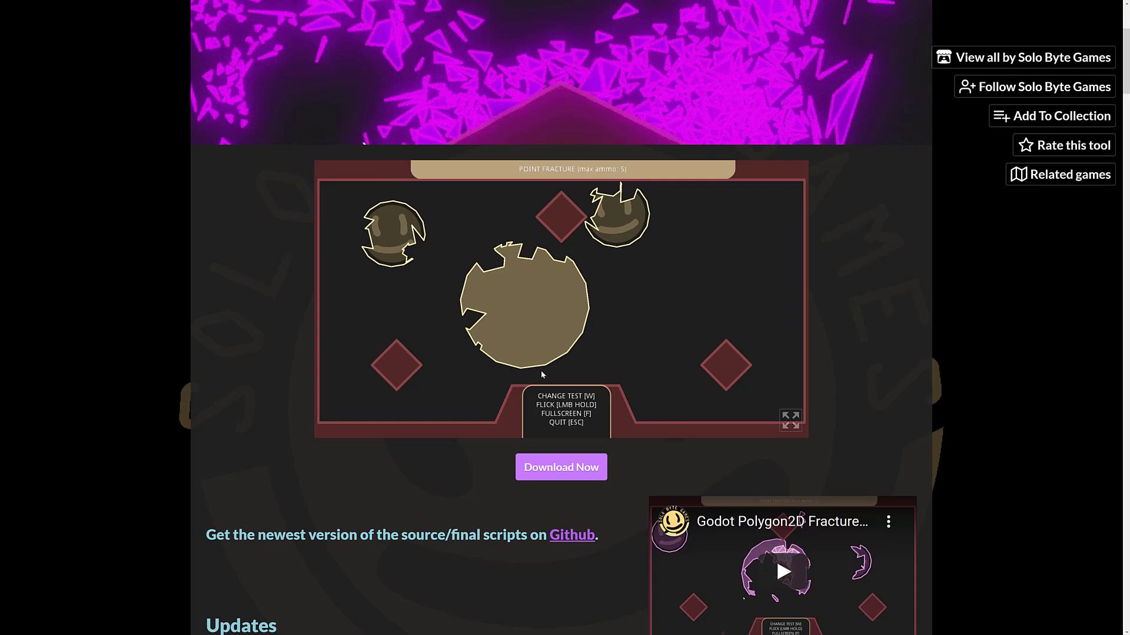
Scroll the fracture system tool page down to its Download section and start Download Now.
scroll(down, 3)
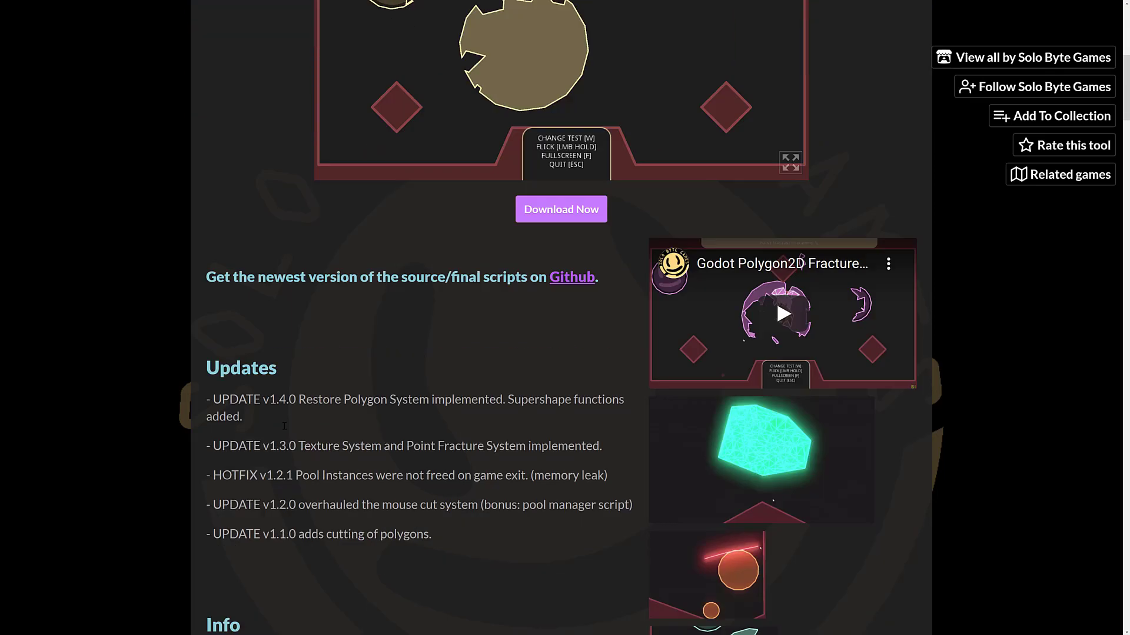
scroll(down, 3)
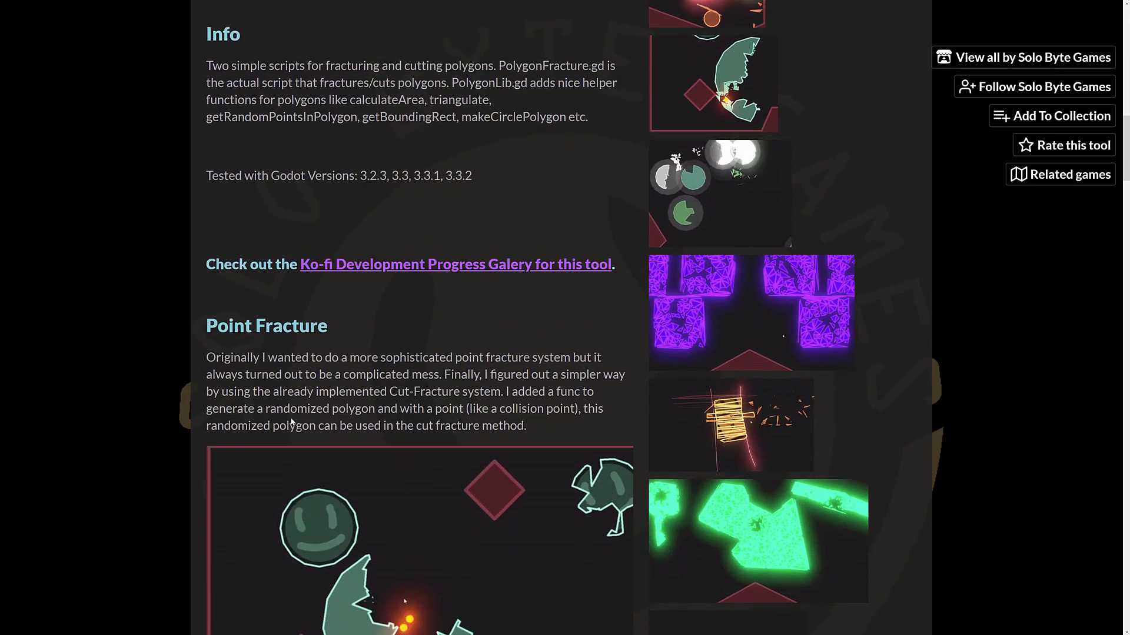
scroll(down, 3)
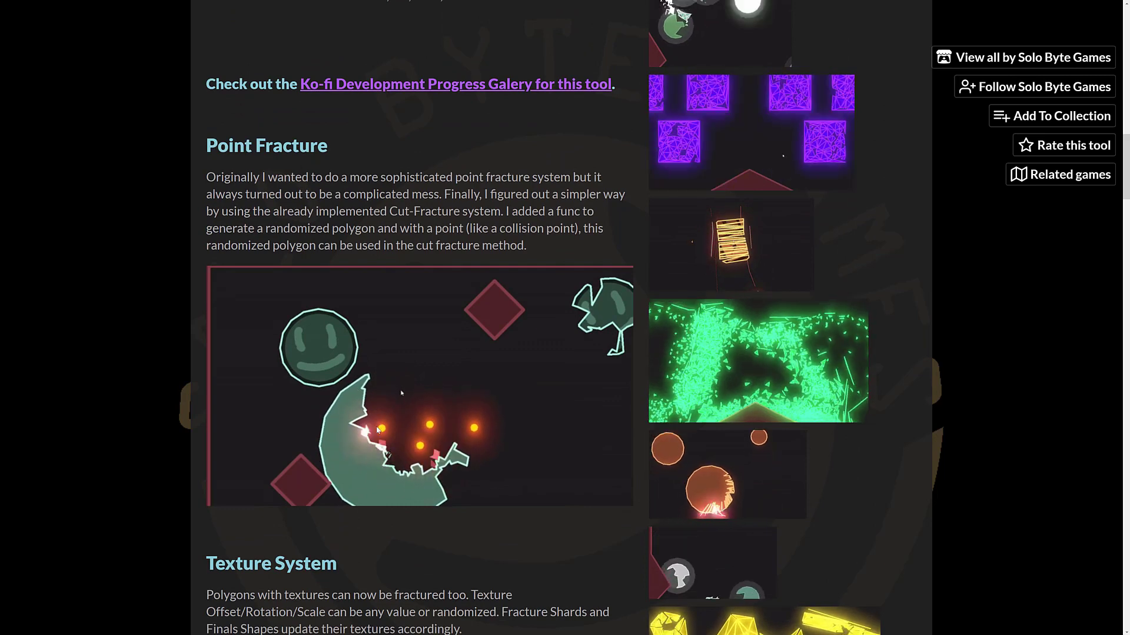
scroll(down, 3)
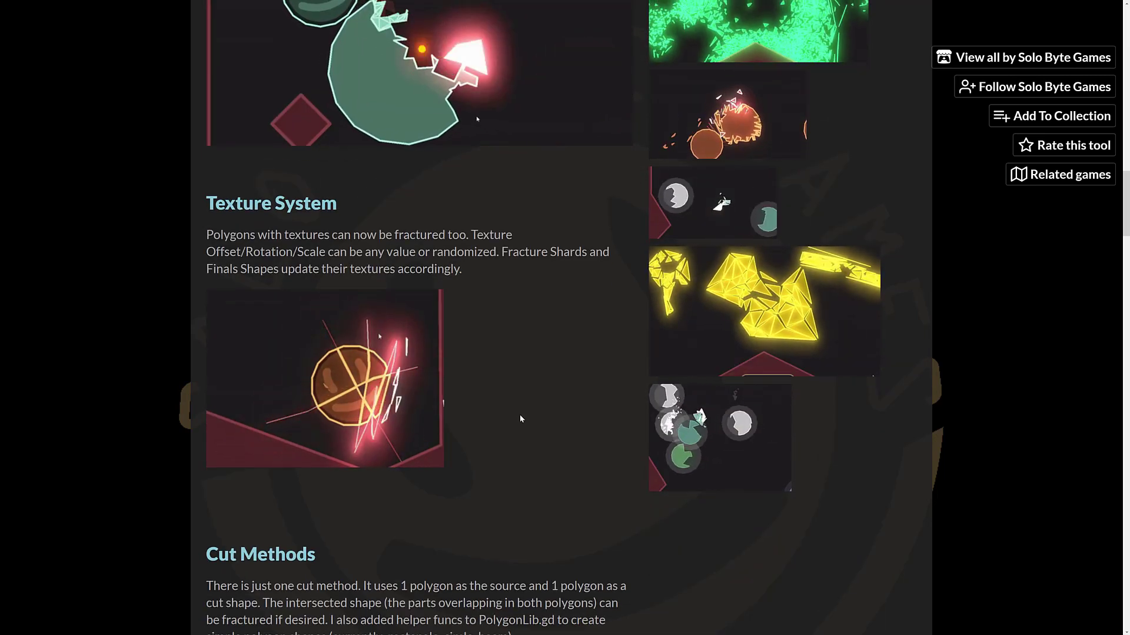
scroll(down, 3)
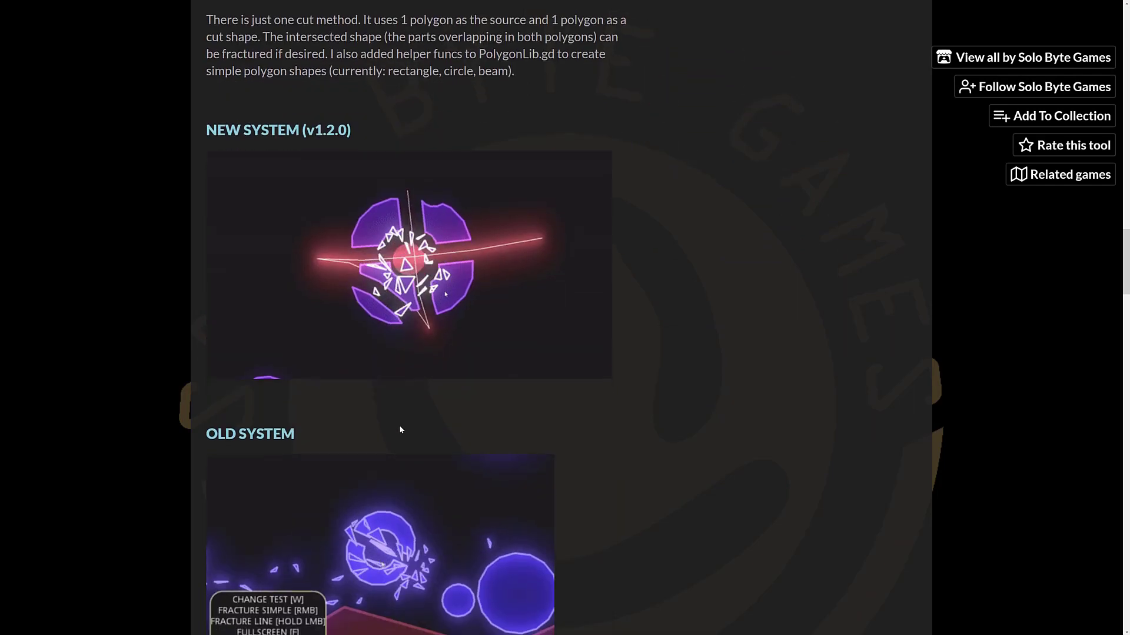
scroll(down, 3)
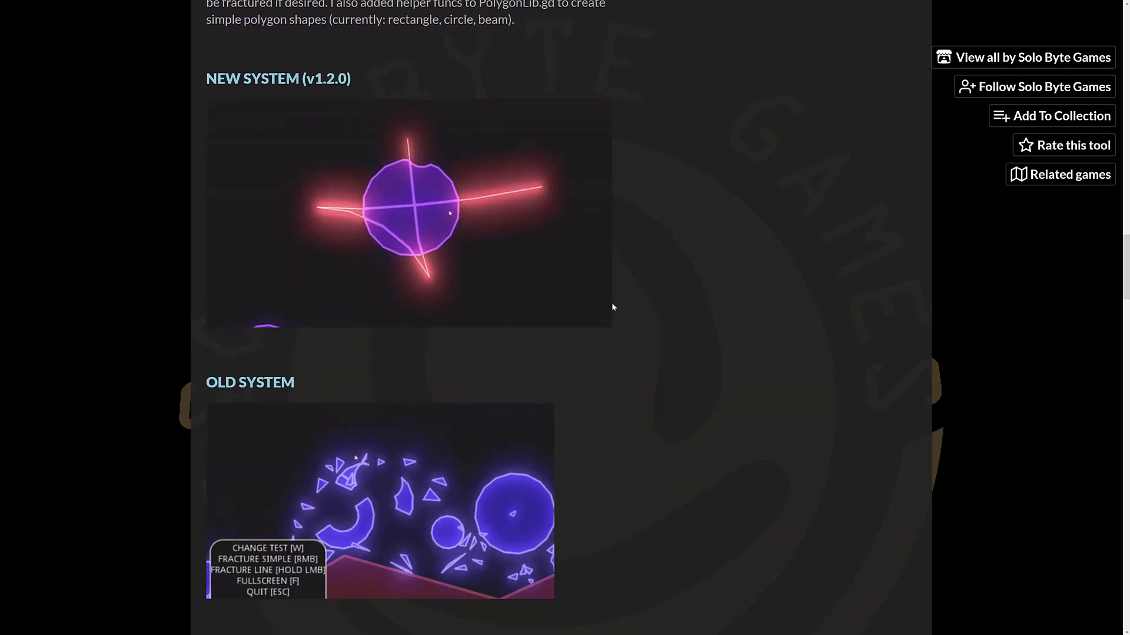
scroll(down, 3)
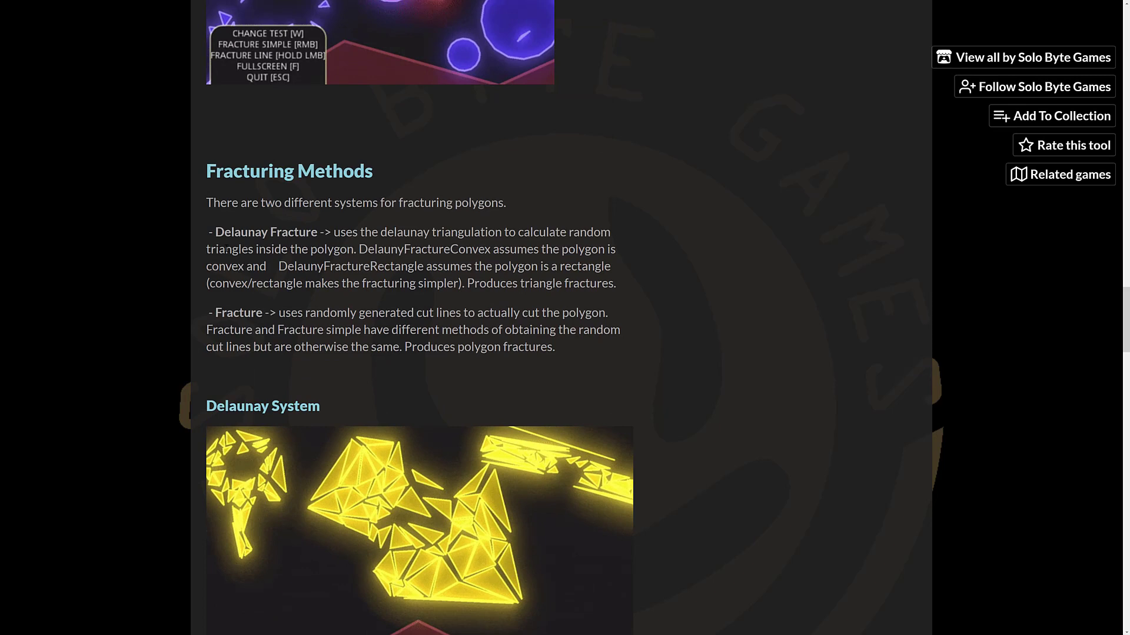
scroll(down, 3)
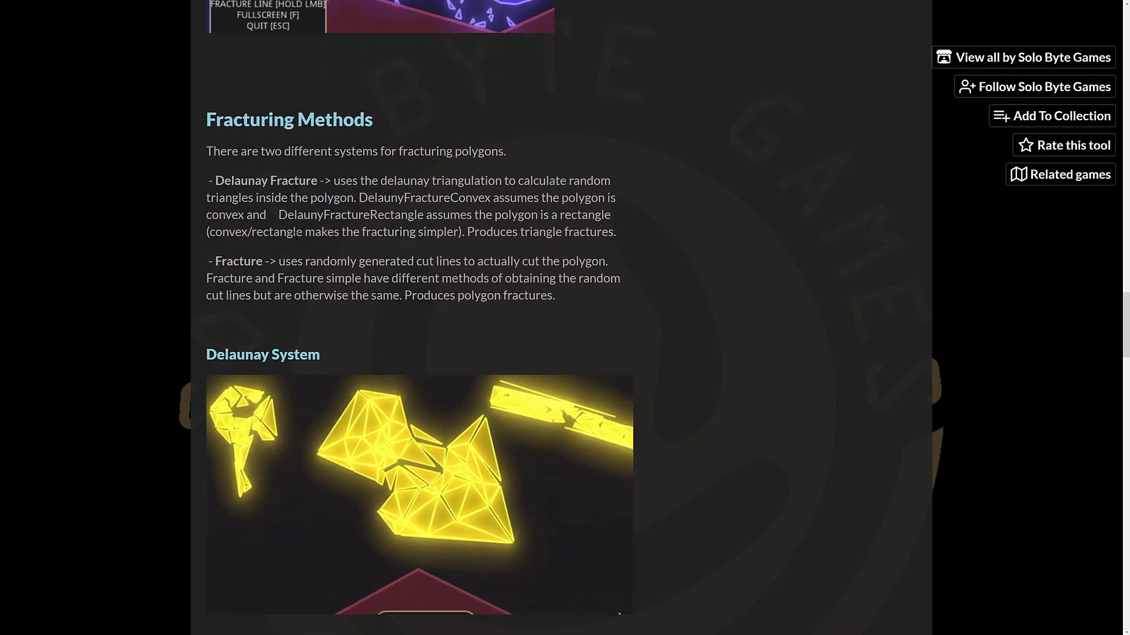
scroll(down, 3)
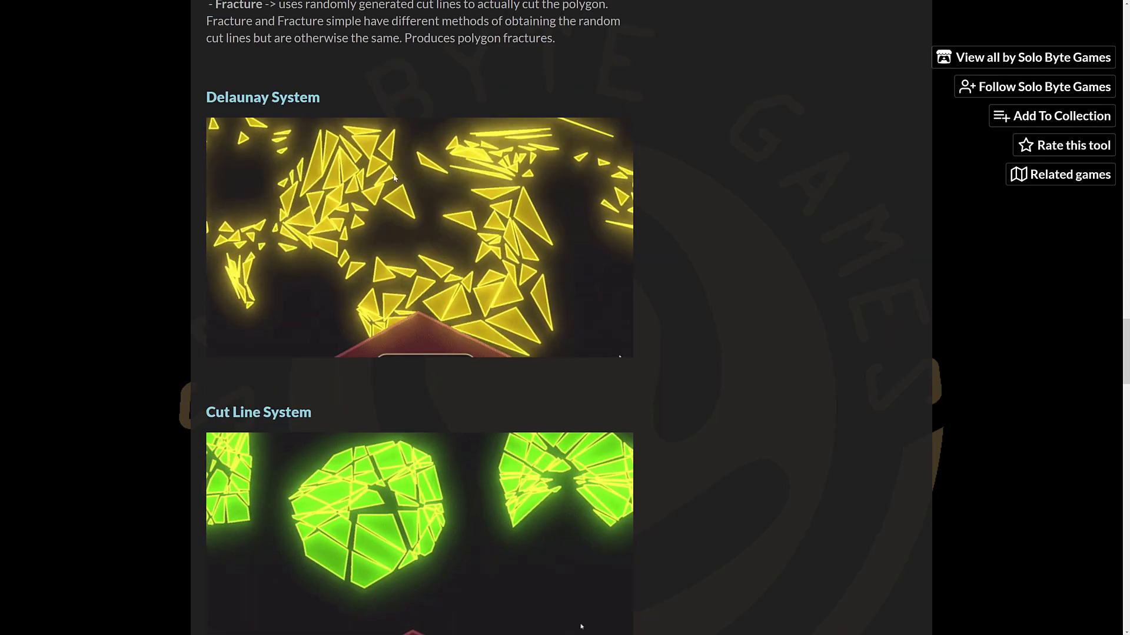
scroll(down, 3)
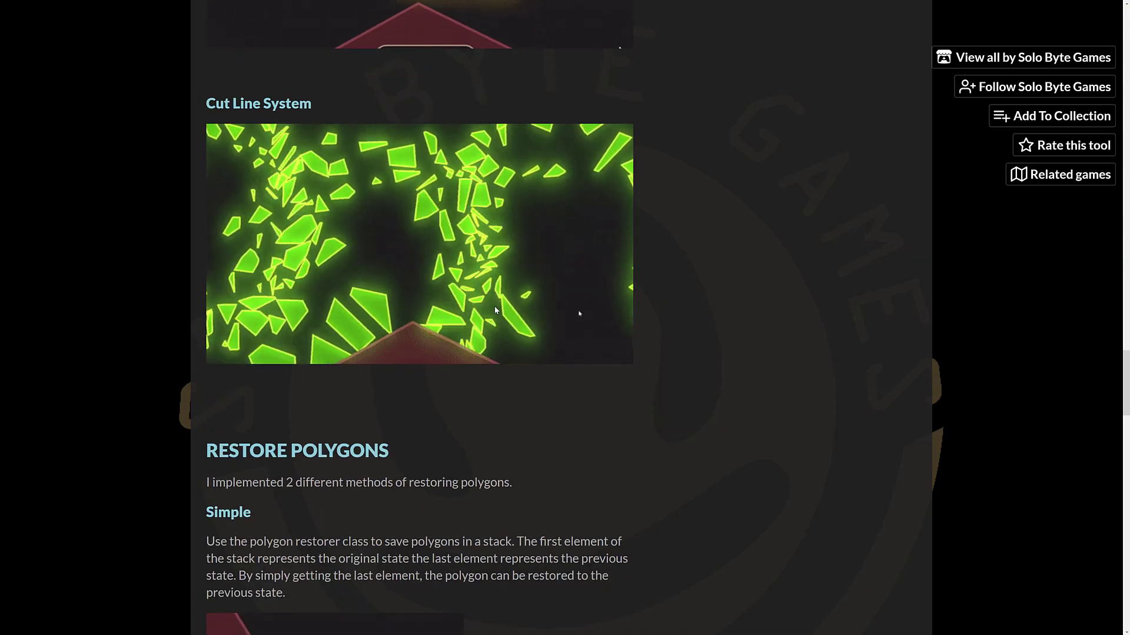
scroll(down, 3)
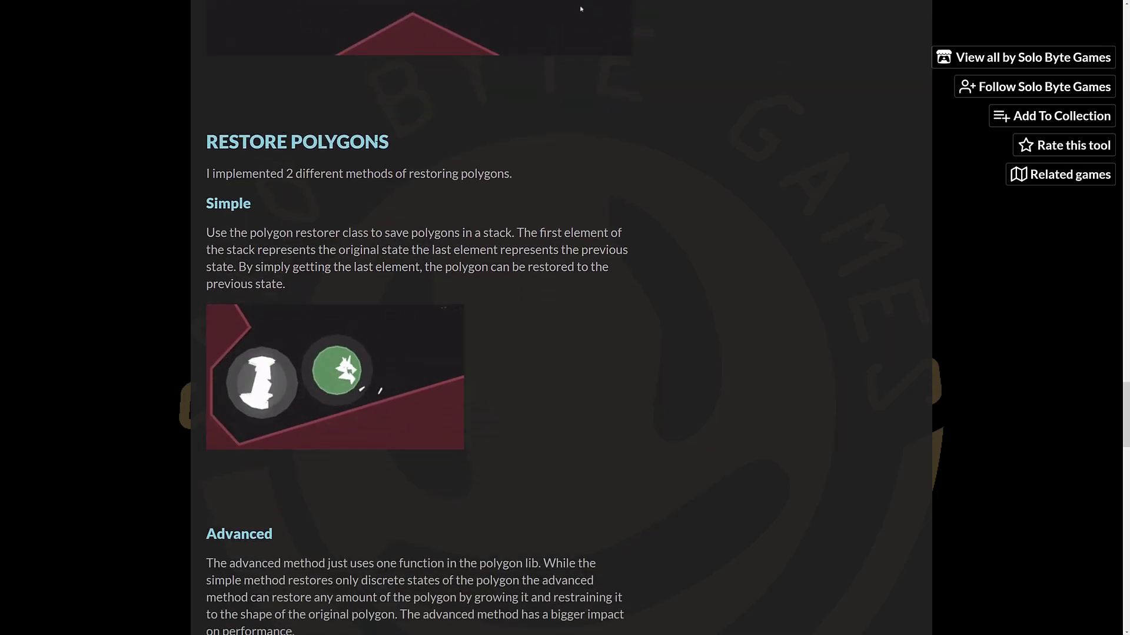
scroll(down, 3)
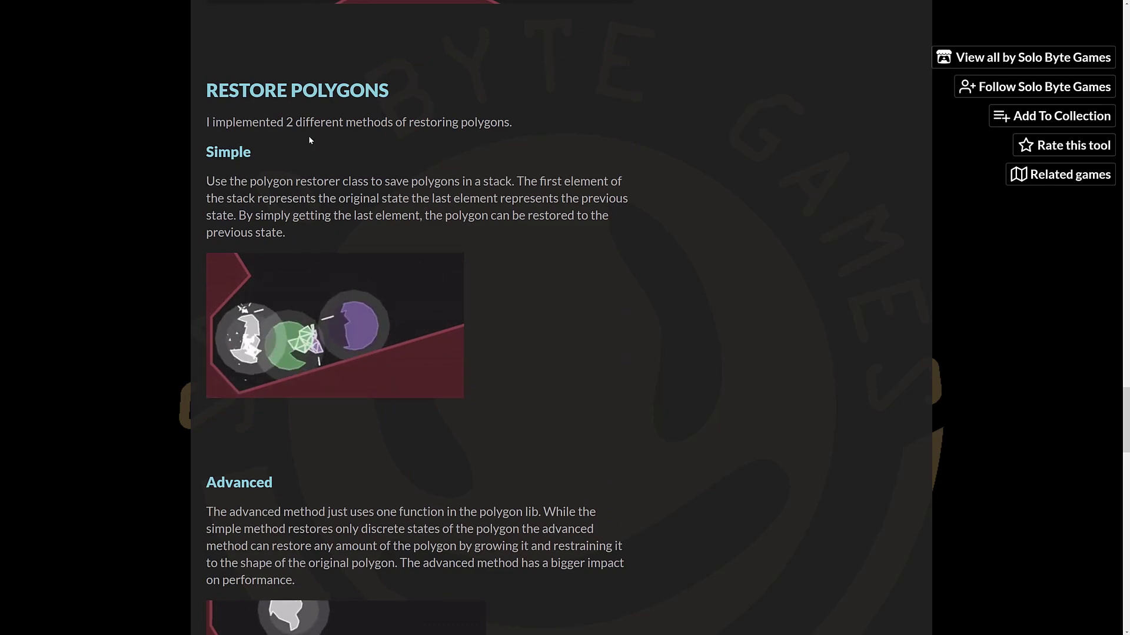
scroll(down, 3)
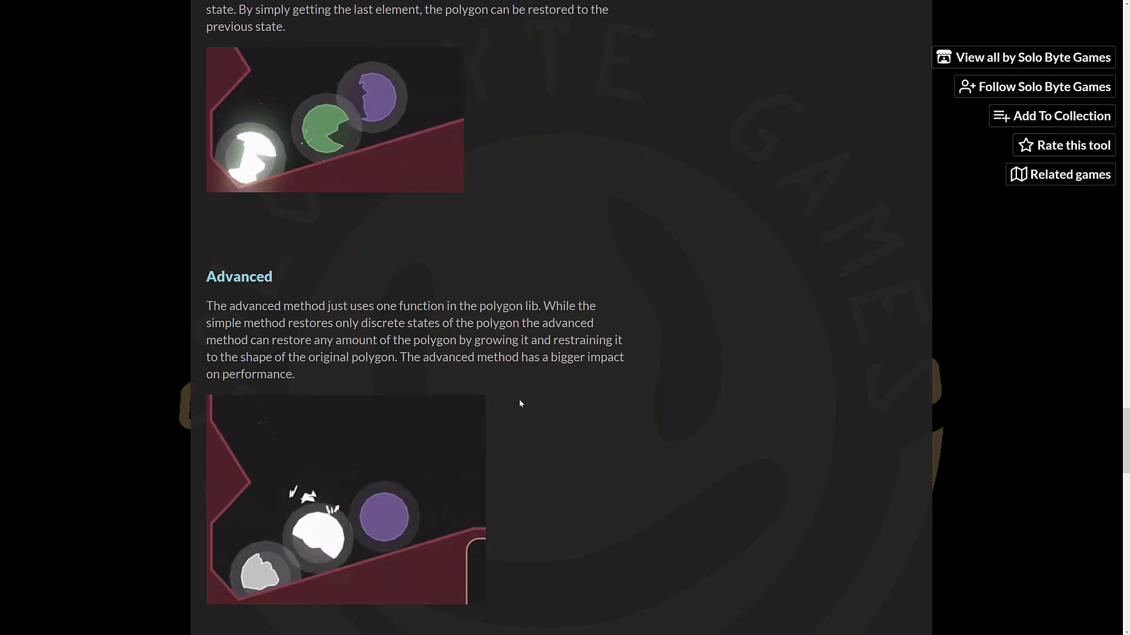
scroll(down, 3)
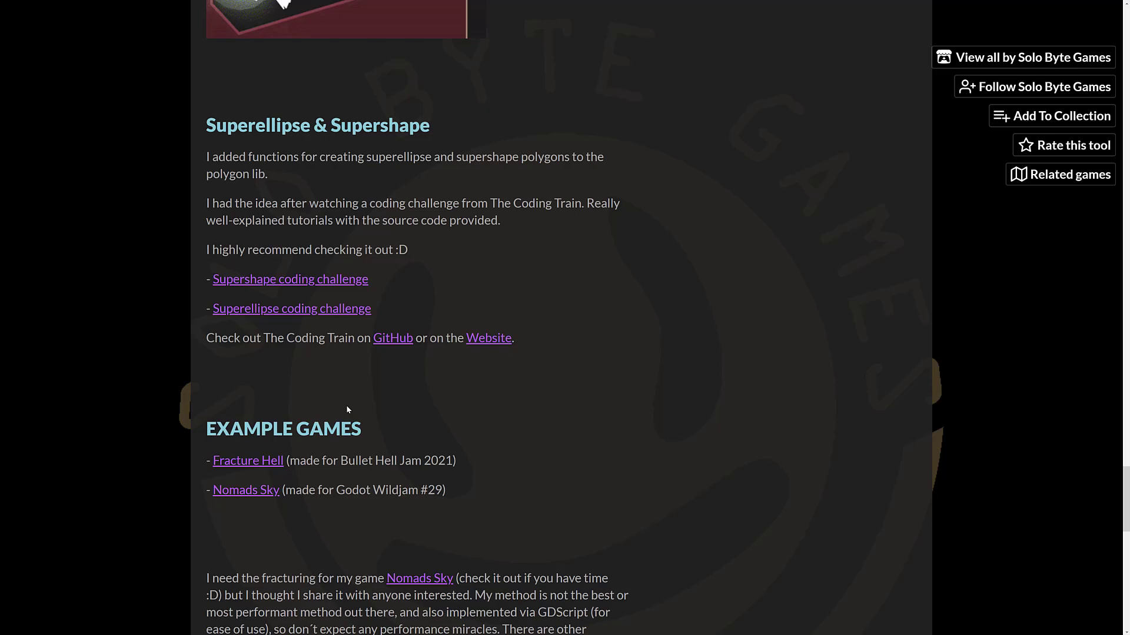
scroll(down, 3)
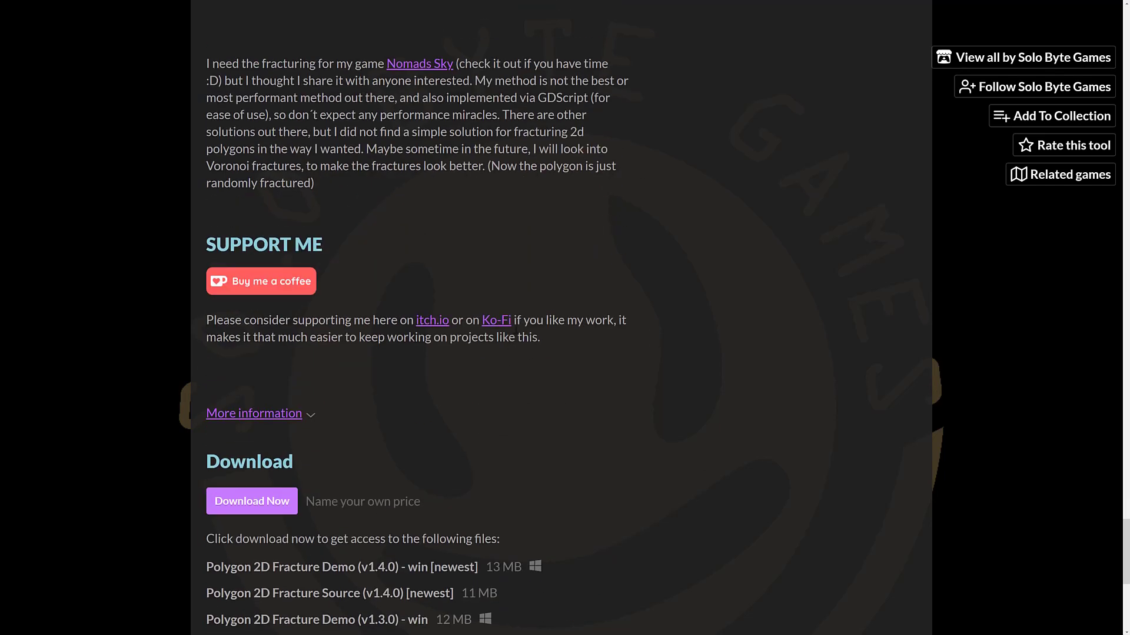
scroll(down, 3)
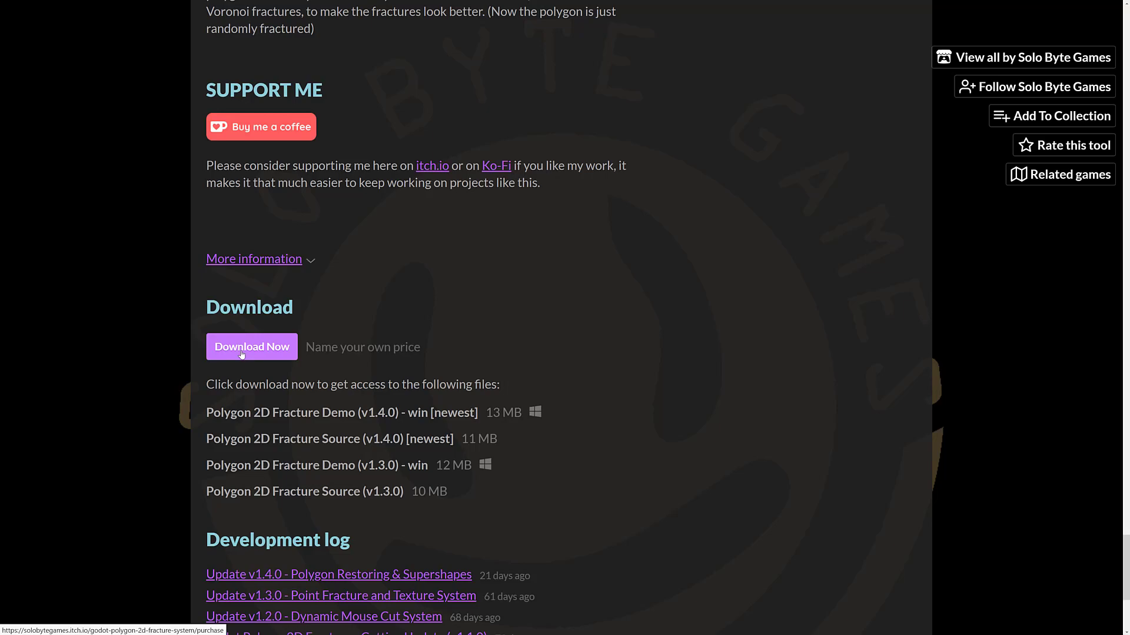
click(252, 346)
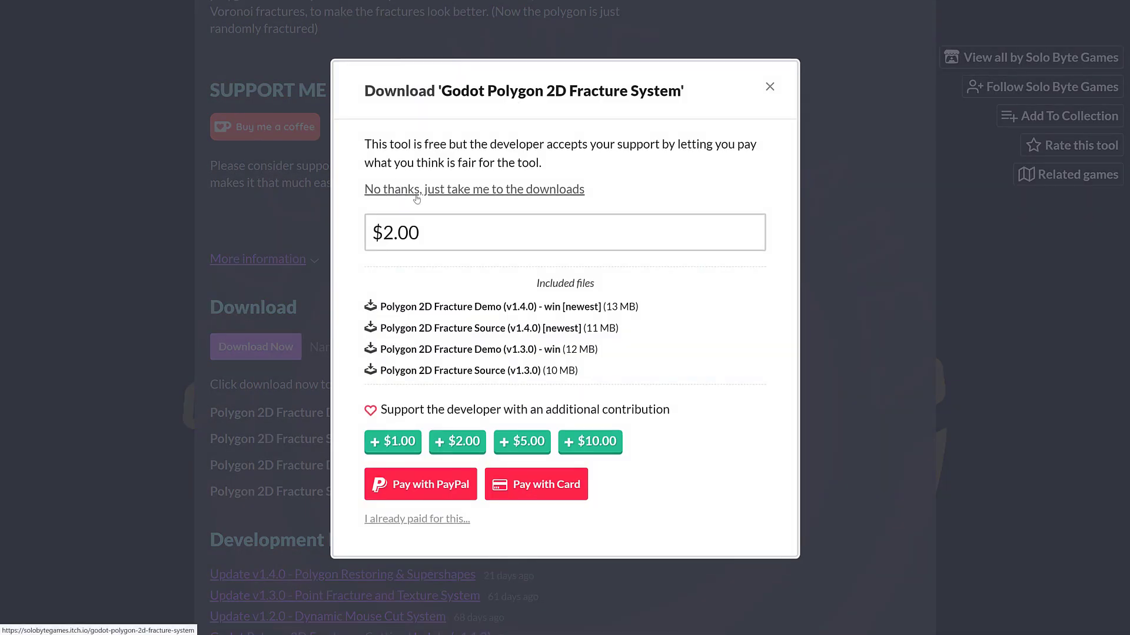
Skip payment to reach the downloads list, then open the Polygon2d_Fracture project in Godot.
click(474, 189)
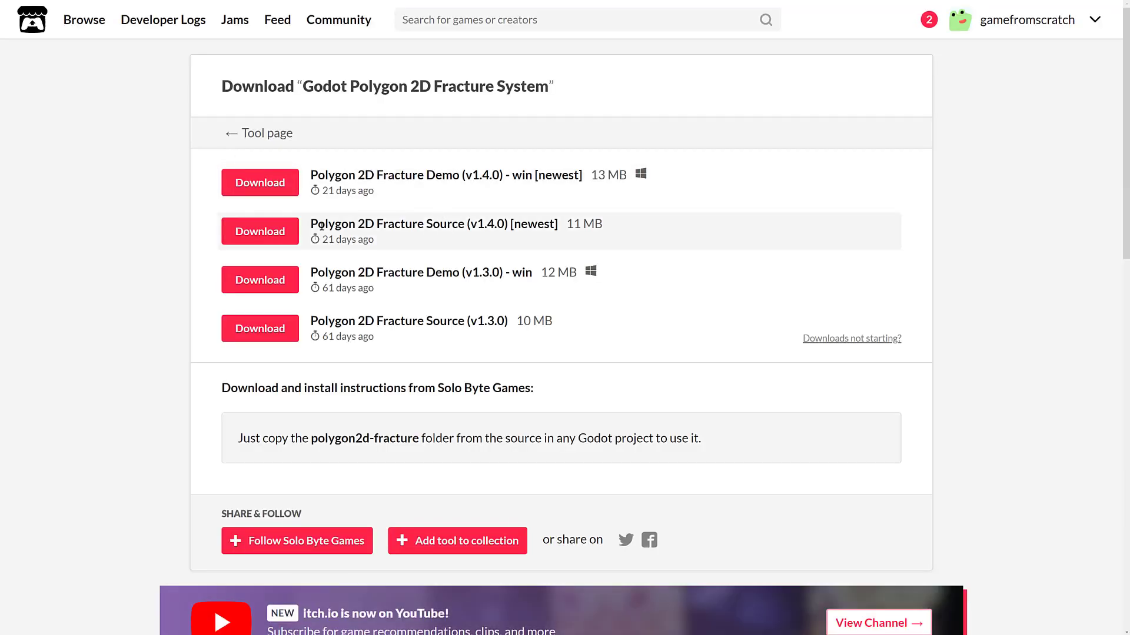
double_click(332, 175)
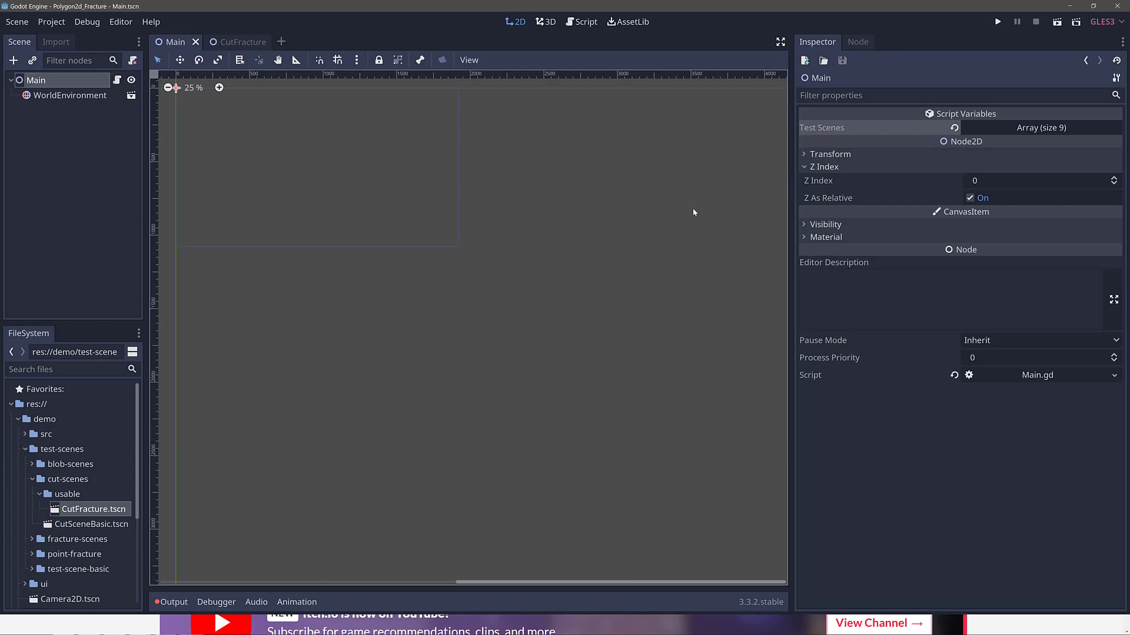
mouse_move(232, 208)
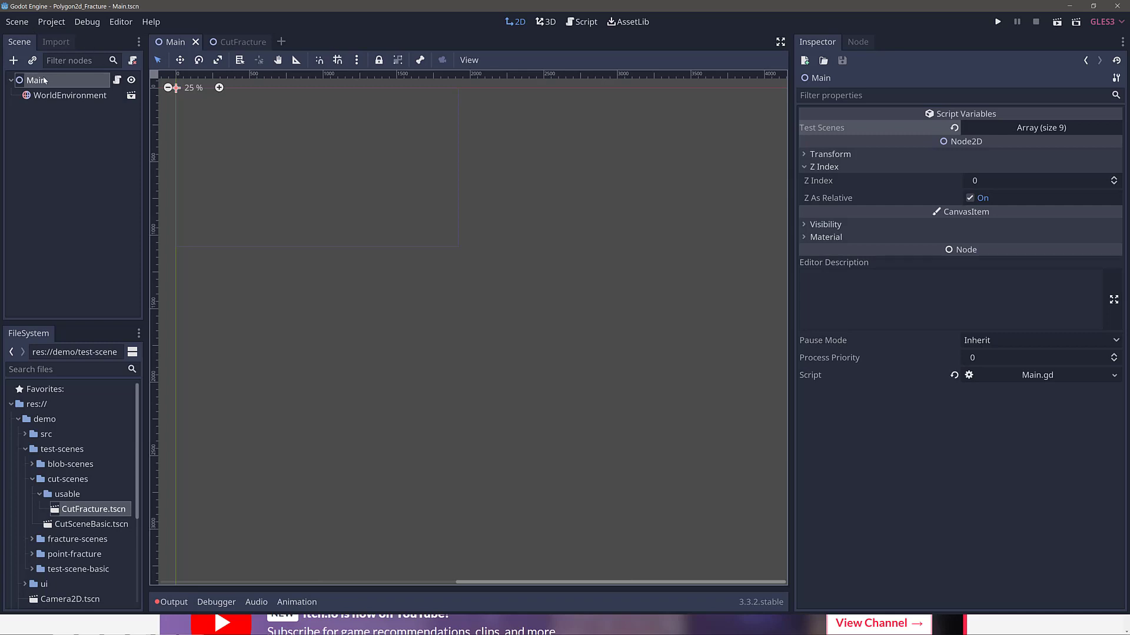
scroll(down, 3)
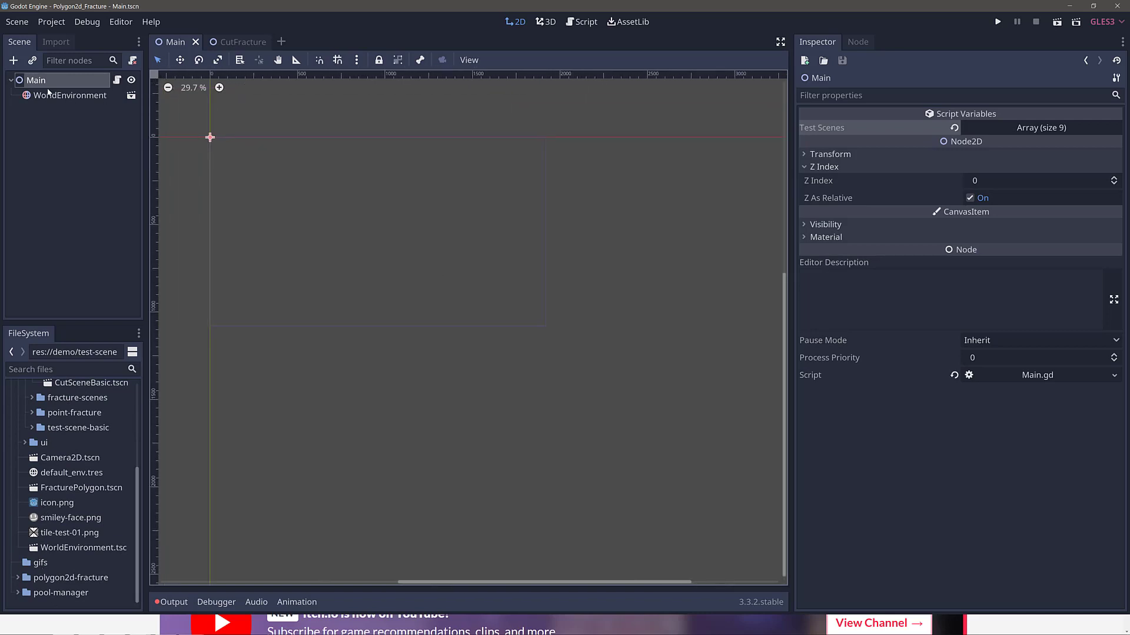
mouse_move(71, 94)
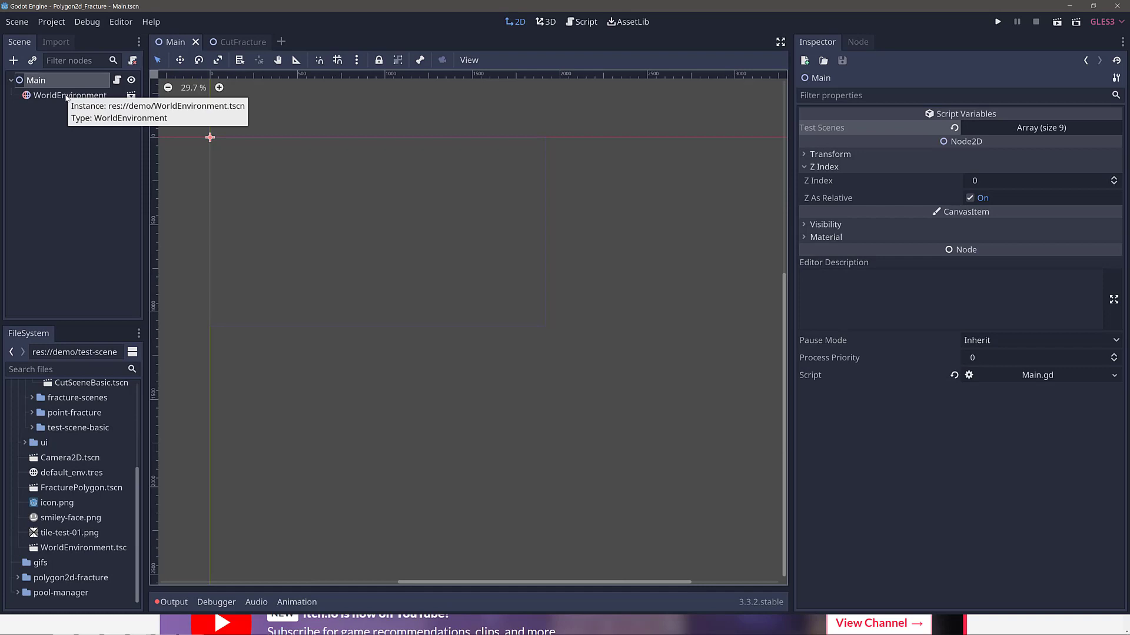
mouse_move(121, 83)
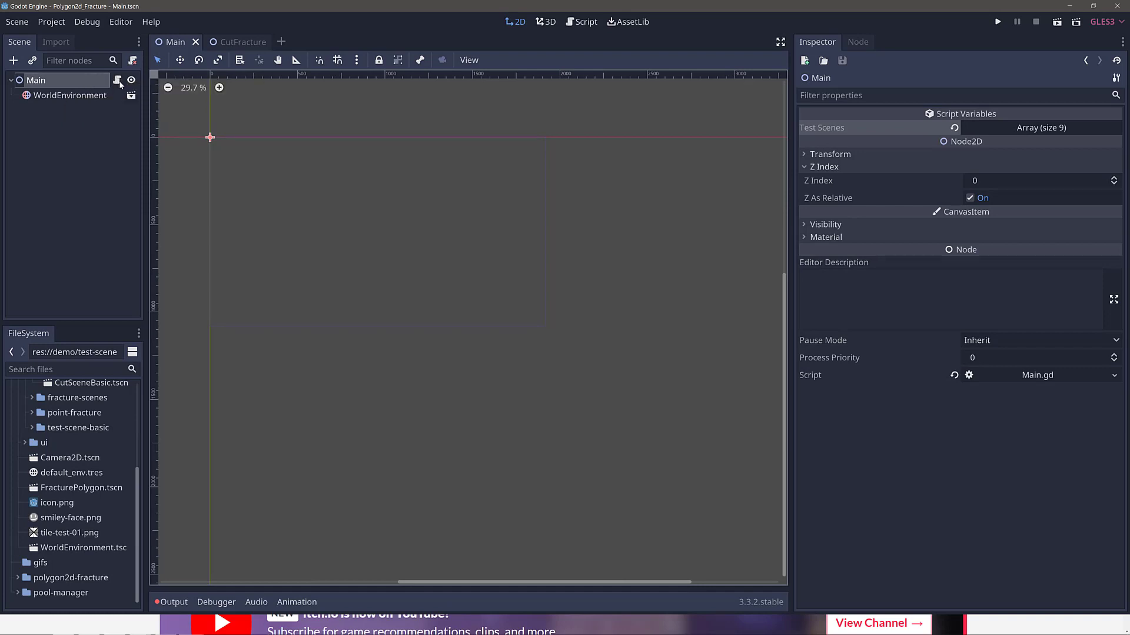
click(580, 21)
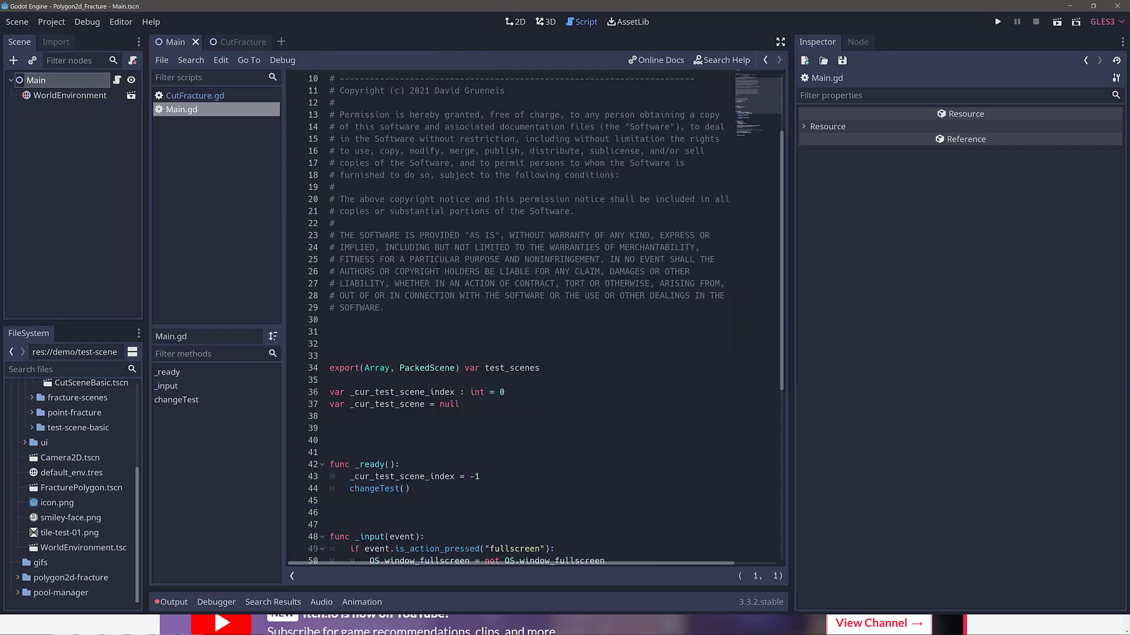
scroll(down, 3)
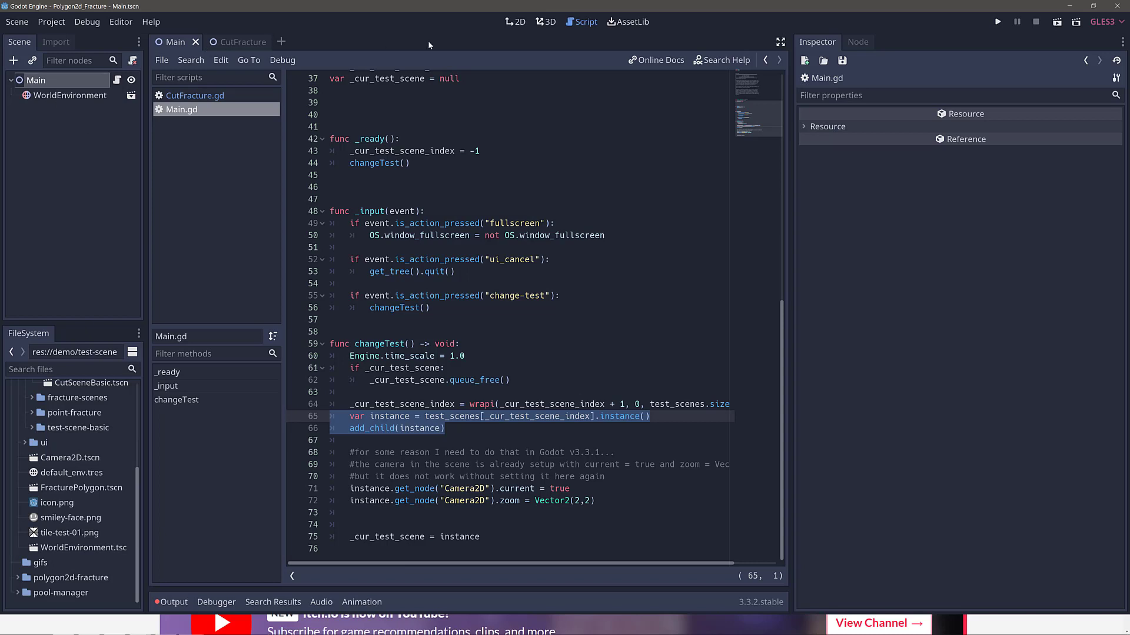
click(515, 21)
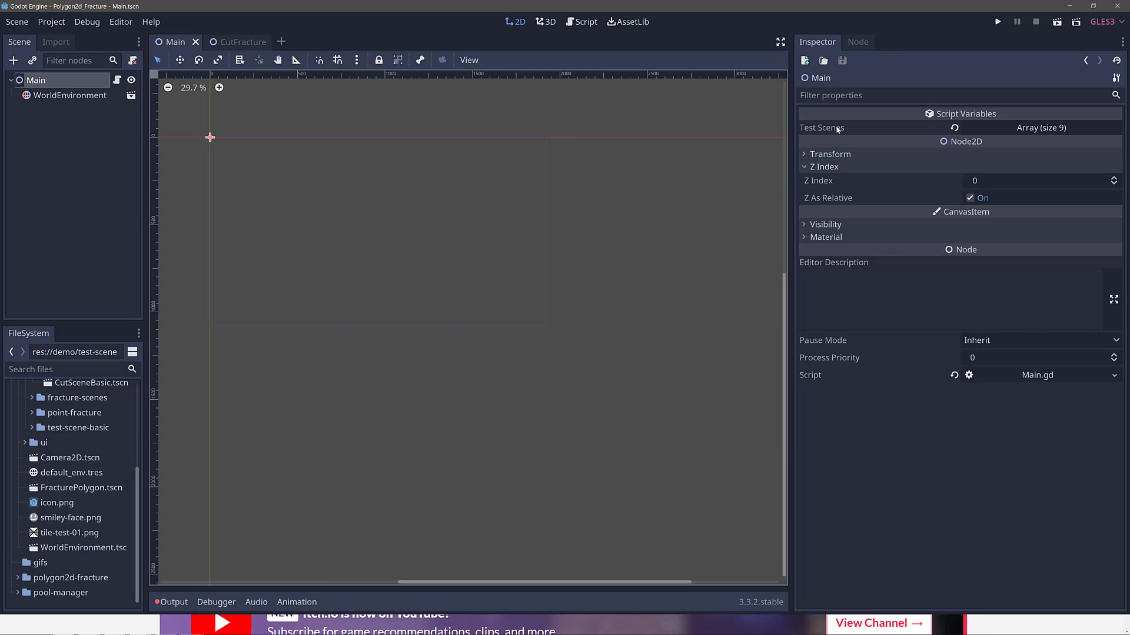
Expand the Main scene's Test Scenes array, then switch to the CutFracture scene.
click(1040, 127)
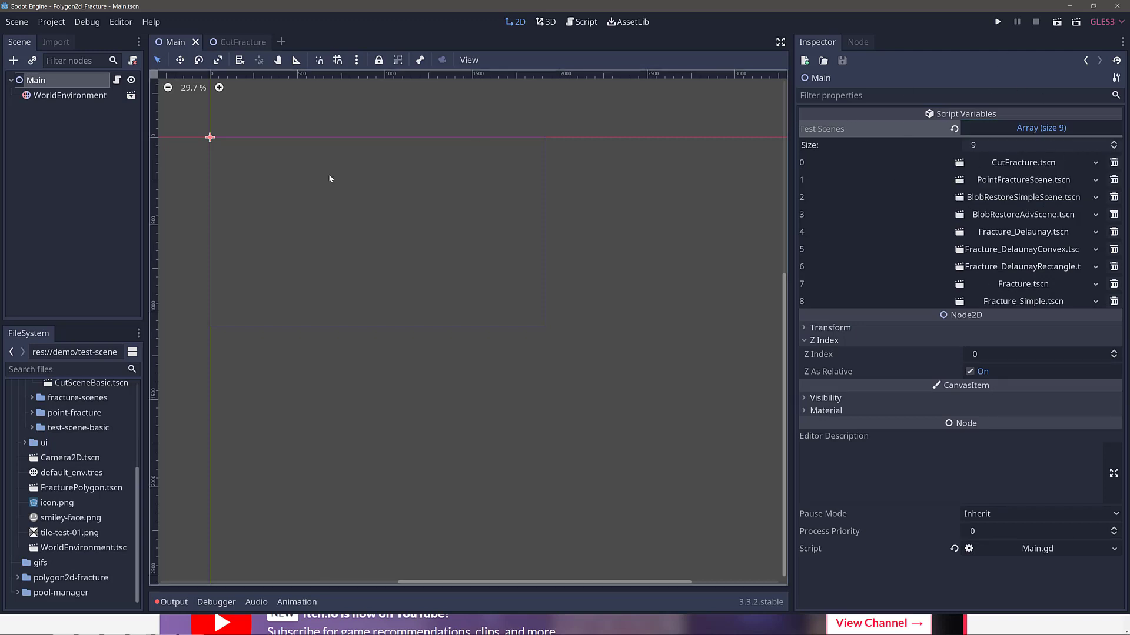
click(232, 42)
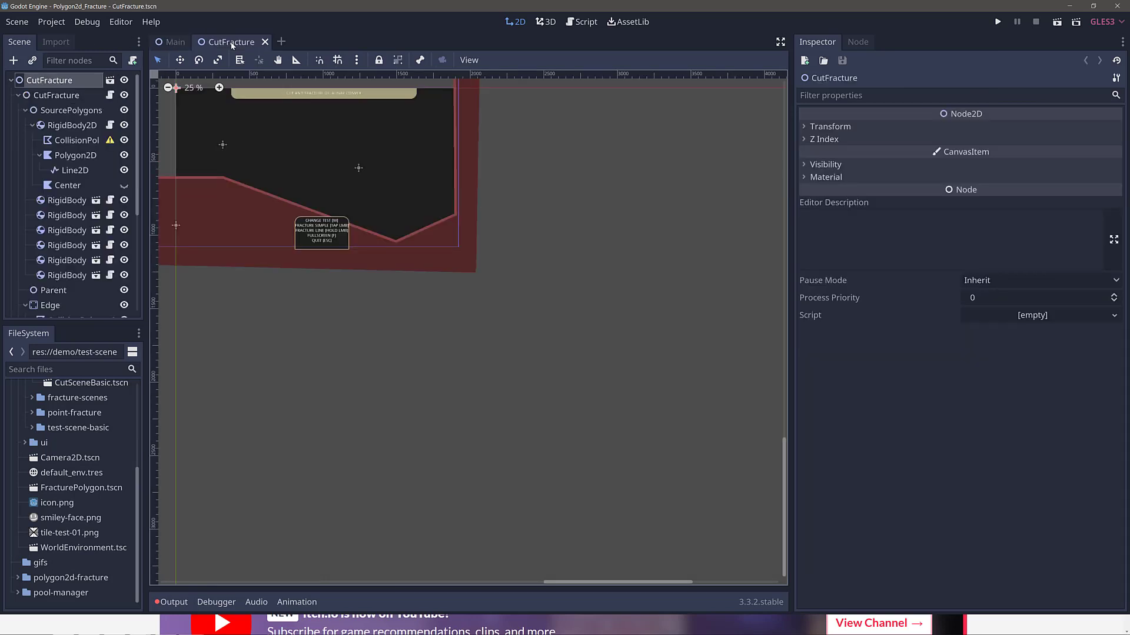
scroll(down, 3)
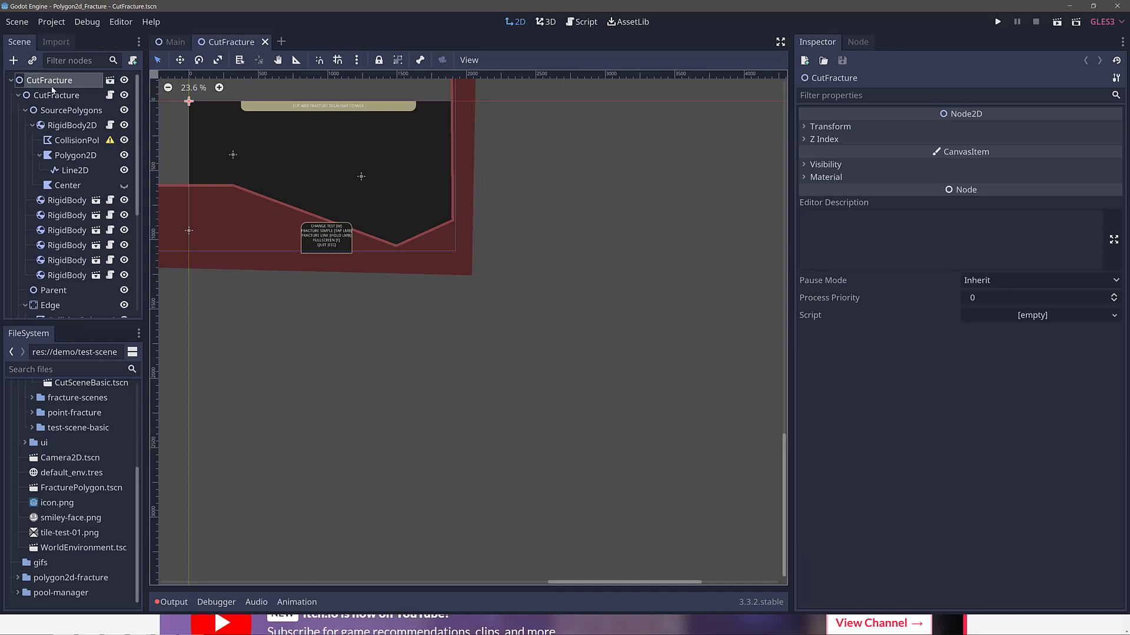
mouse_move(109, 220)
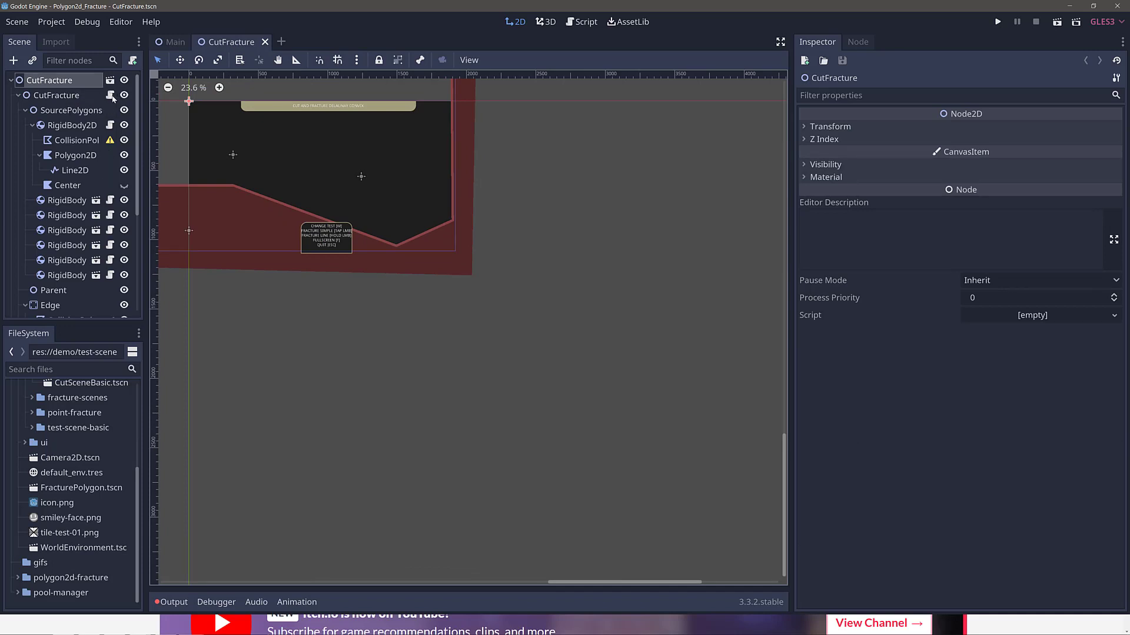
View CutFracture.gd scrolled down to its spawnRigidbody2d and spawnFractureBody functions.
click(580, 21)
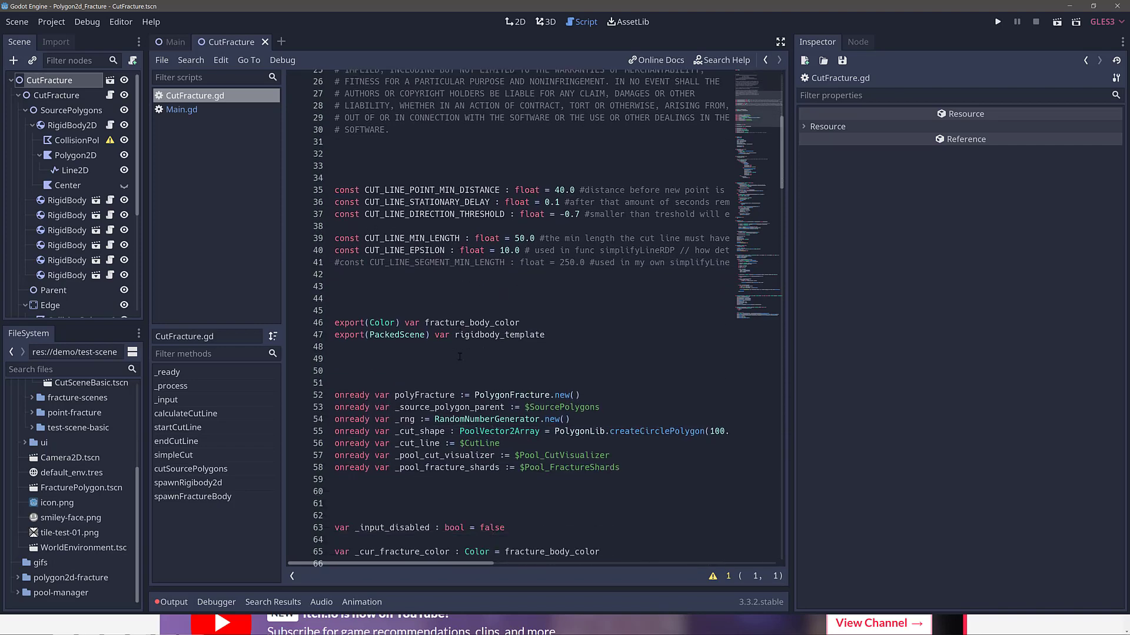
scroll(down, 3)
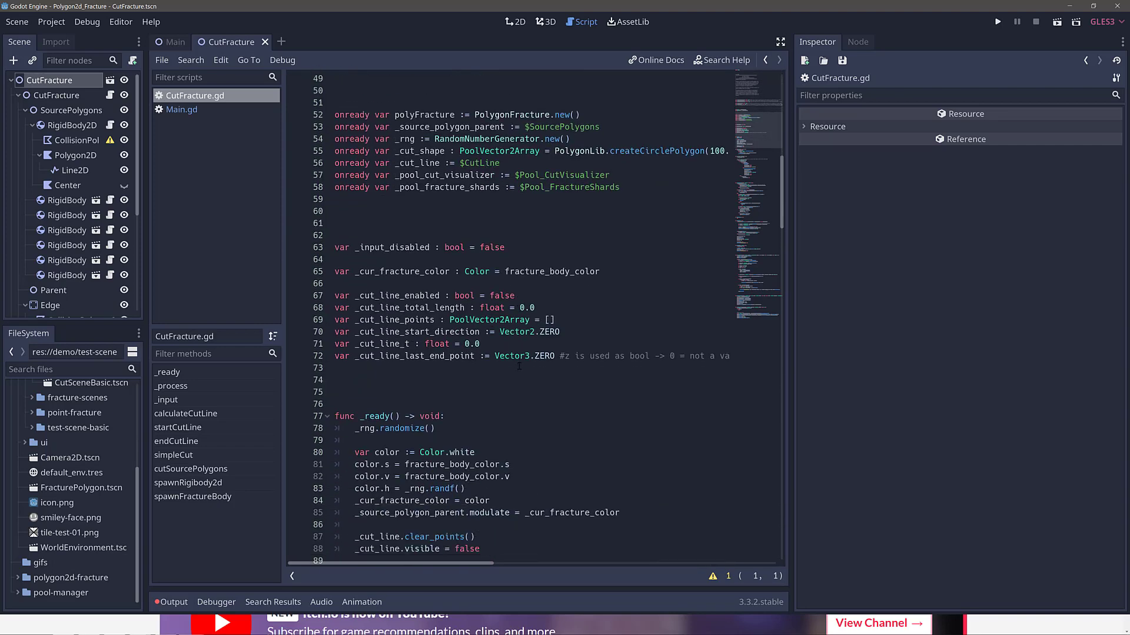
scroll(down, 3)
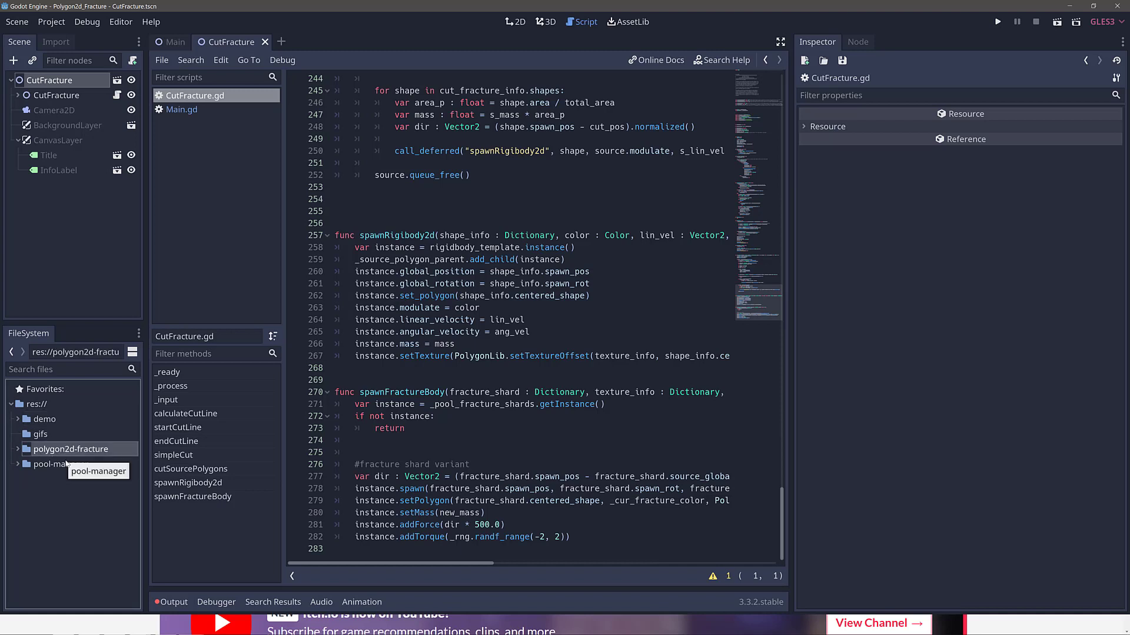
Read through Pool2DBasic.gd and the PolygonFracture.gd library script.
click(60, 464)
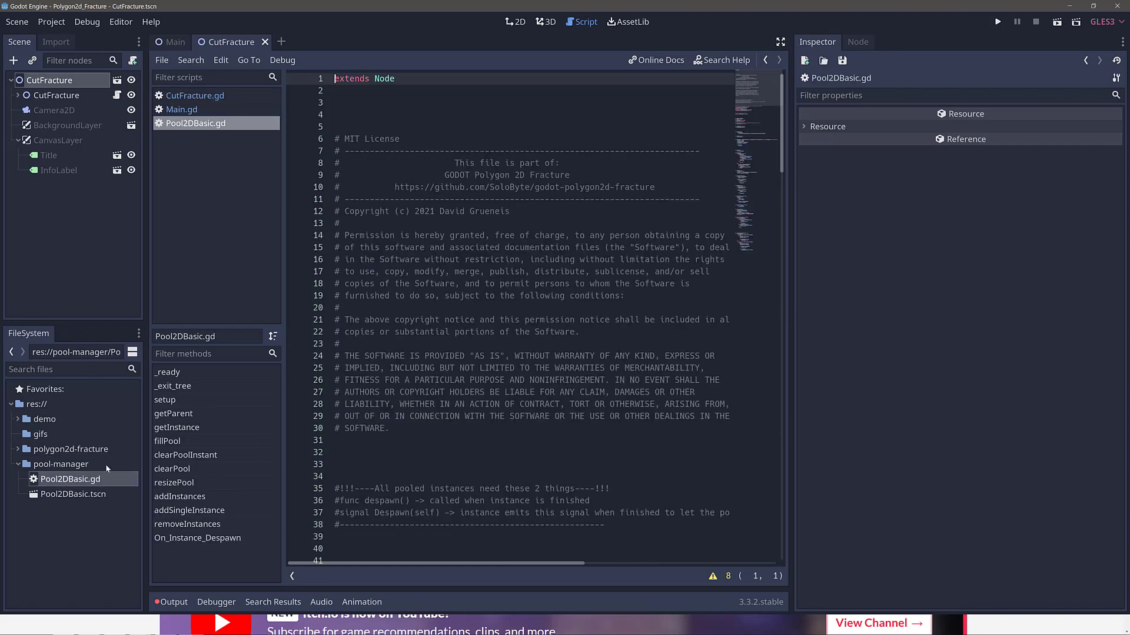
scroll(down, 3)
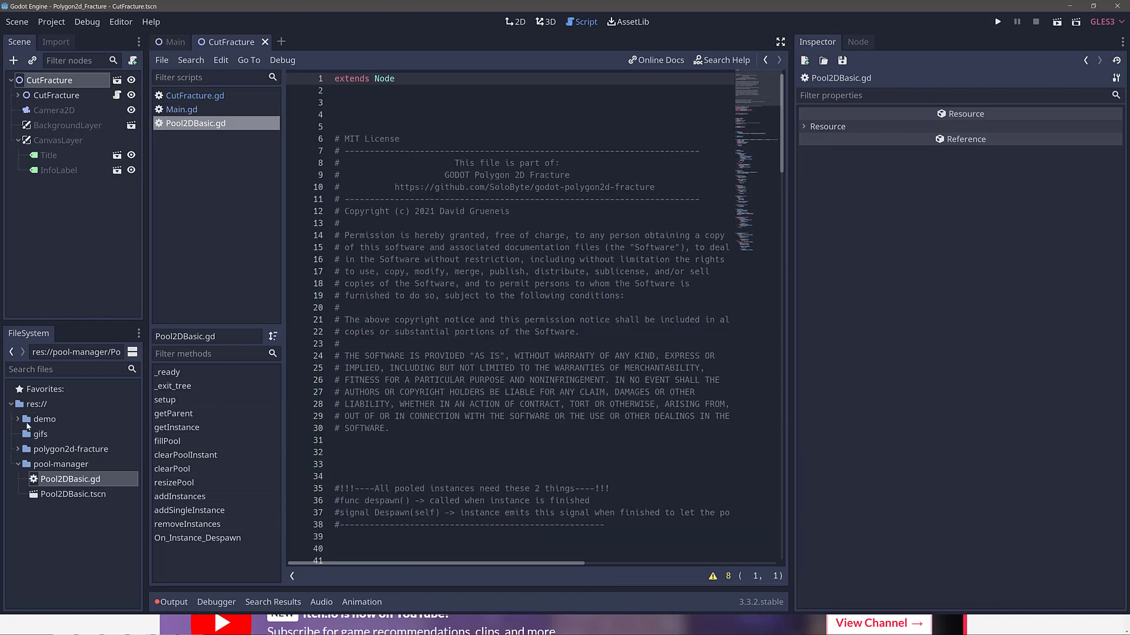
click(71, 449)
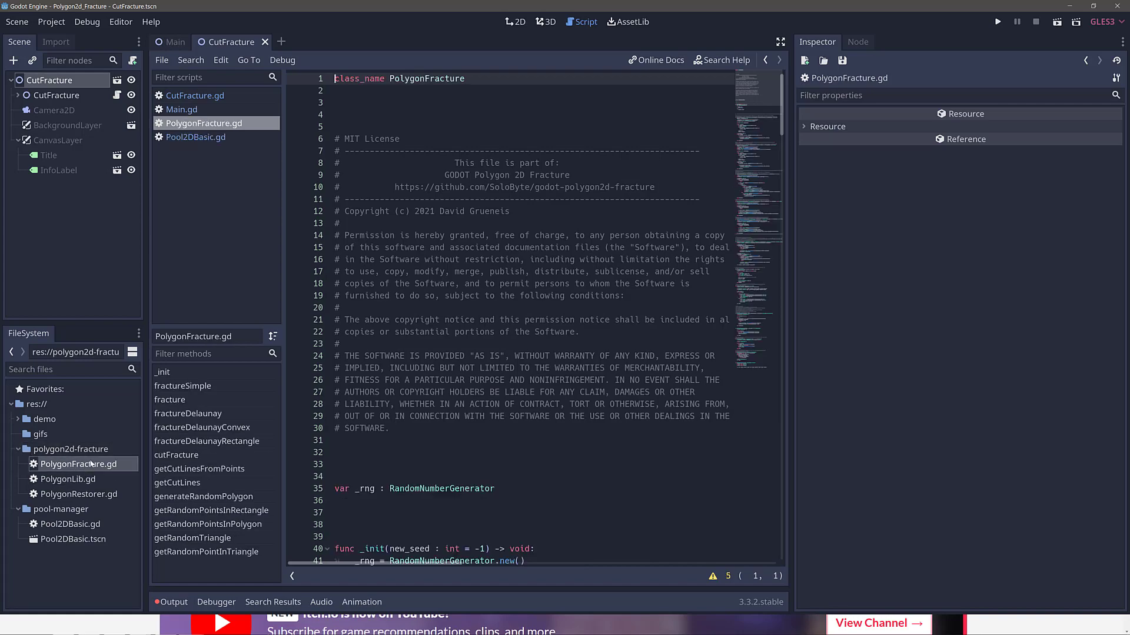
scroll(down, 3)
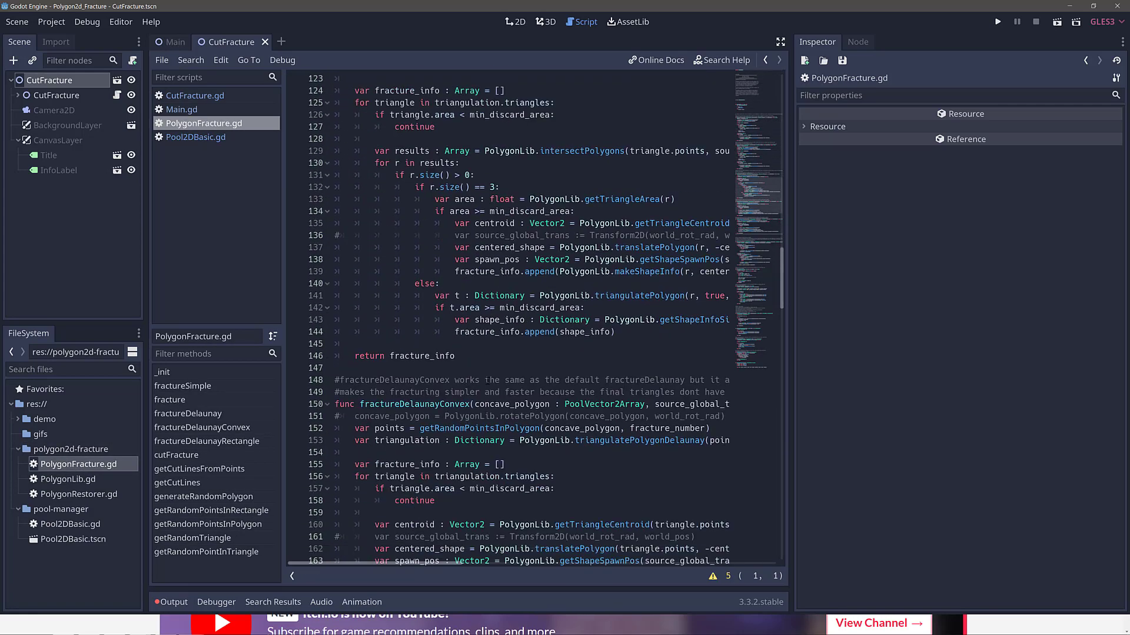
scroll(down, 3)
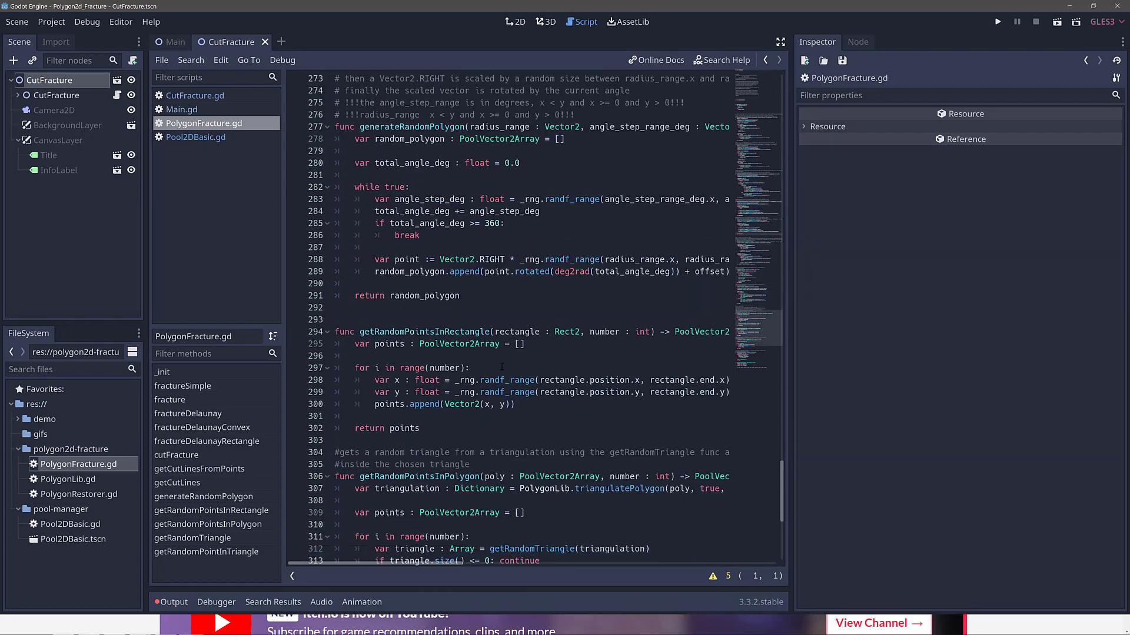
Read through the PolygonLib.gd helper script, then return to the Main scene.
click(193, 136)
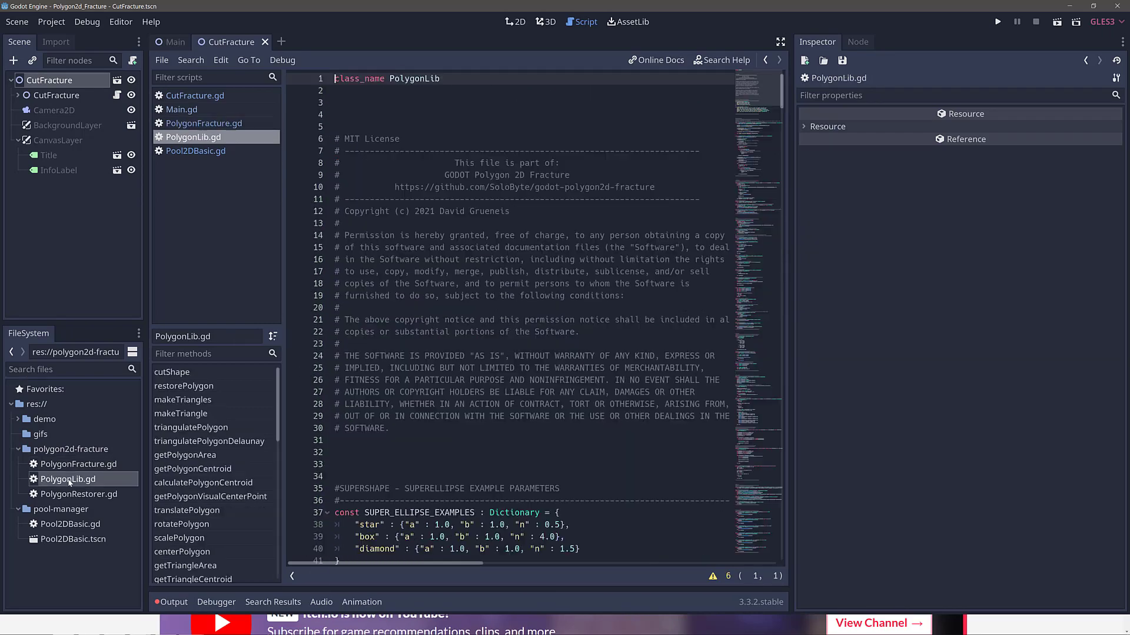
scroll(down, 3)
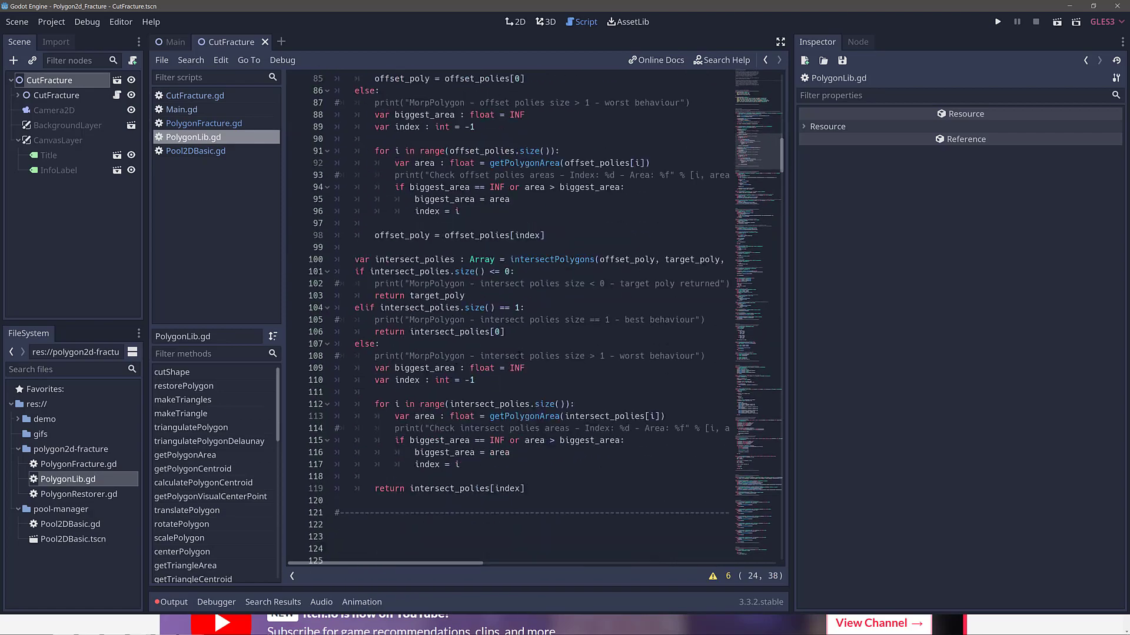
scroll(down, 3)
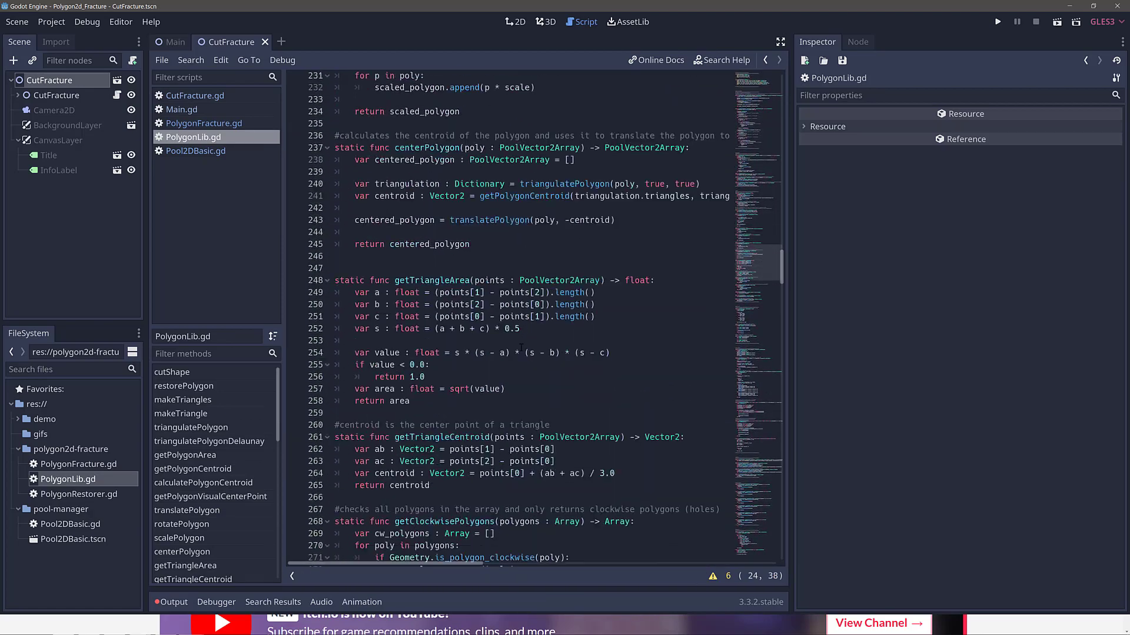
scroll(down, 3)
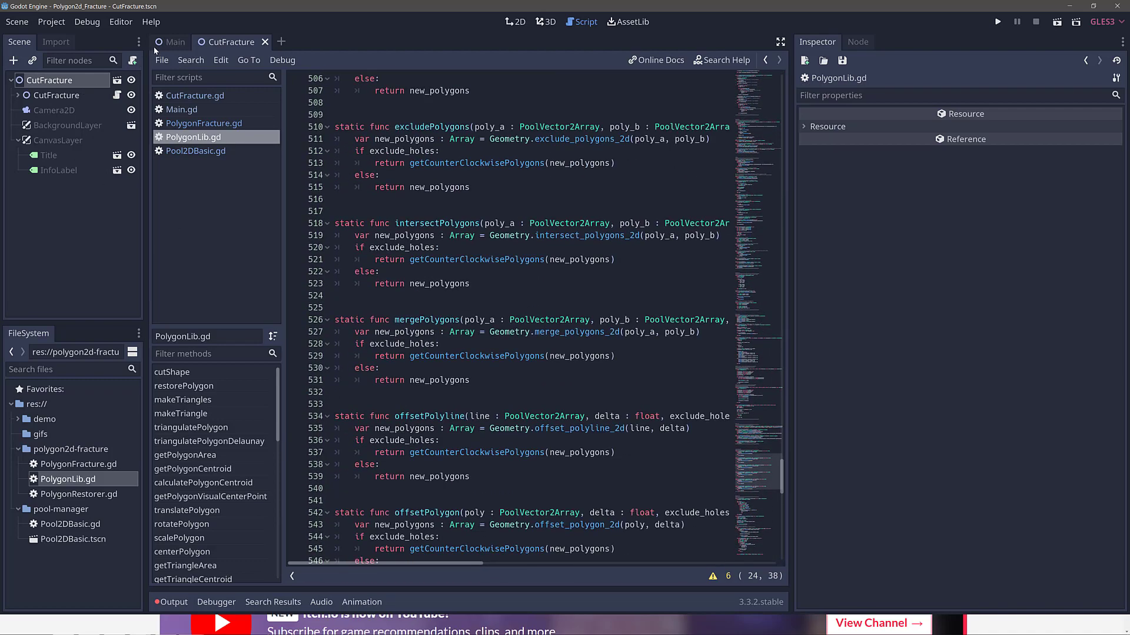
click(175, 41)
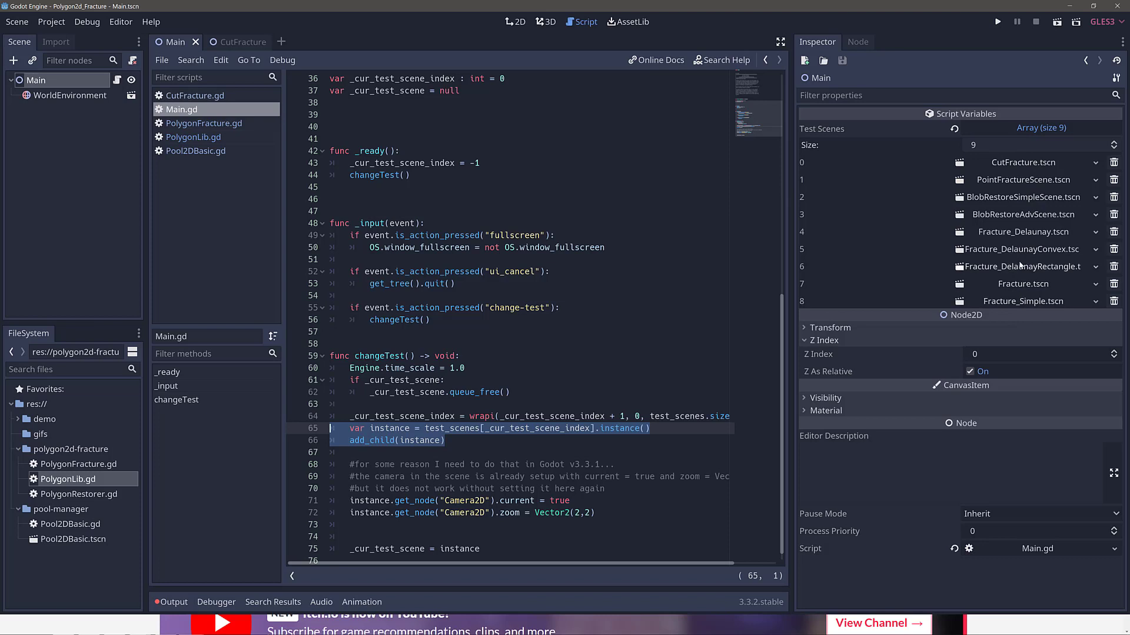
mouse_move(6, 135)
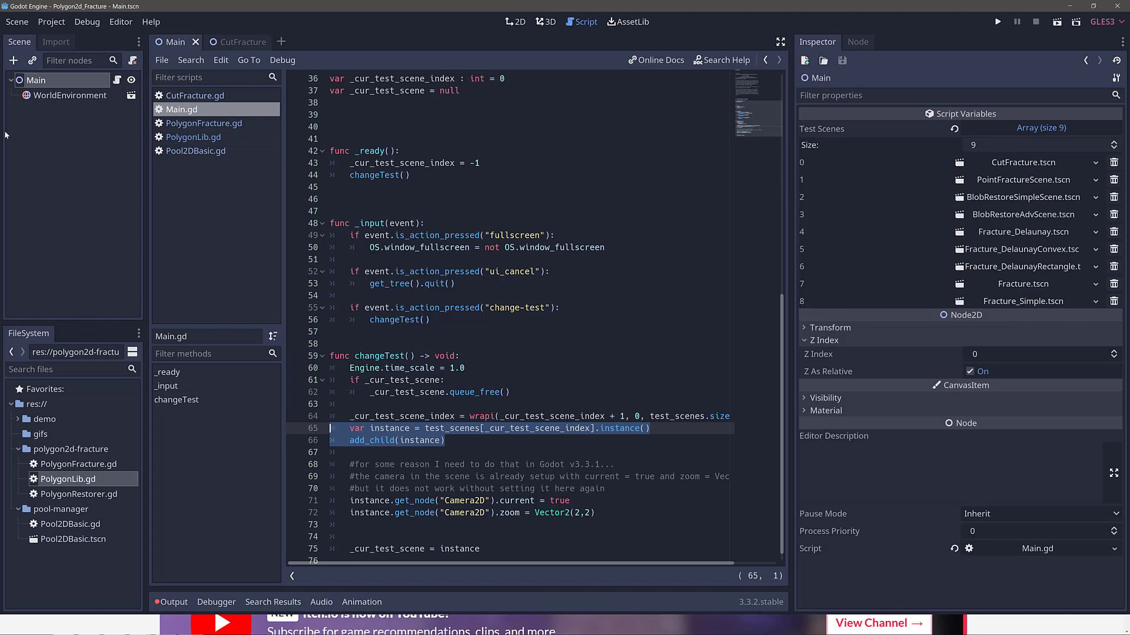
Browse the demo test-scenes folders, revealing the cut-fracture and blob-restore scene files.
click(19, 419)
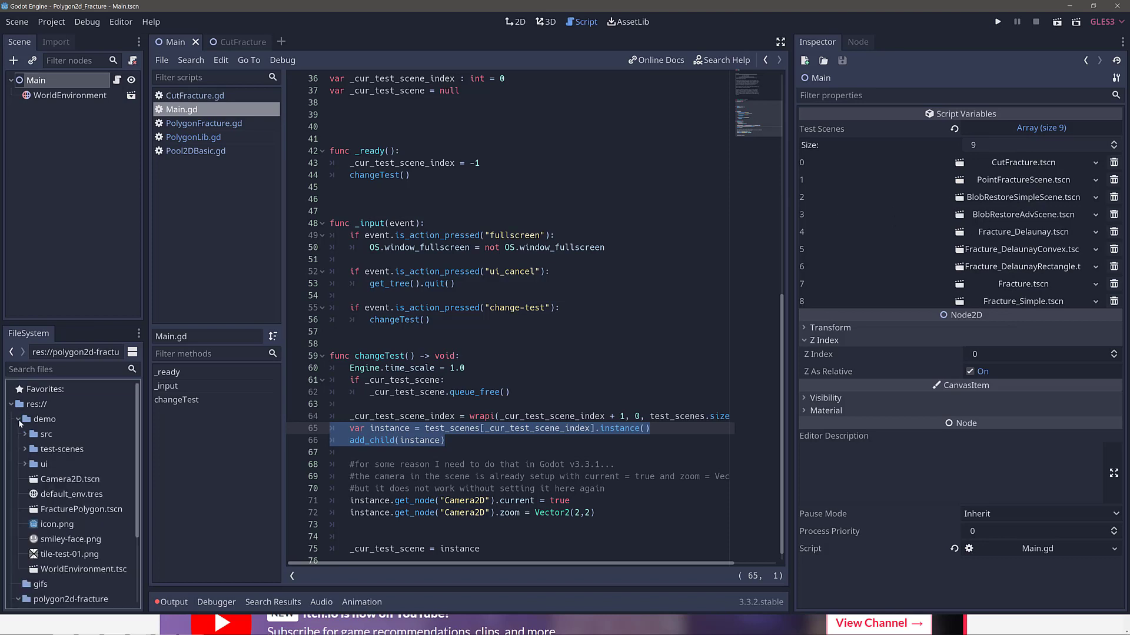
click(26, 449)
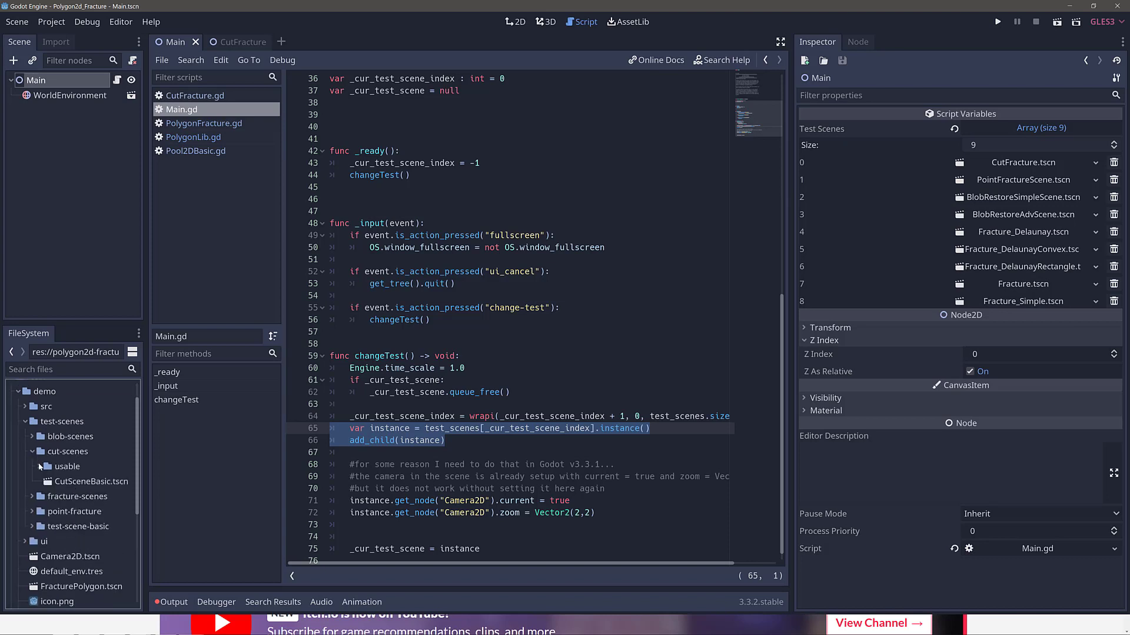
click(92, 482)
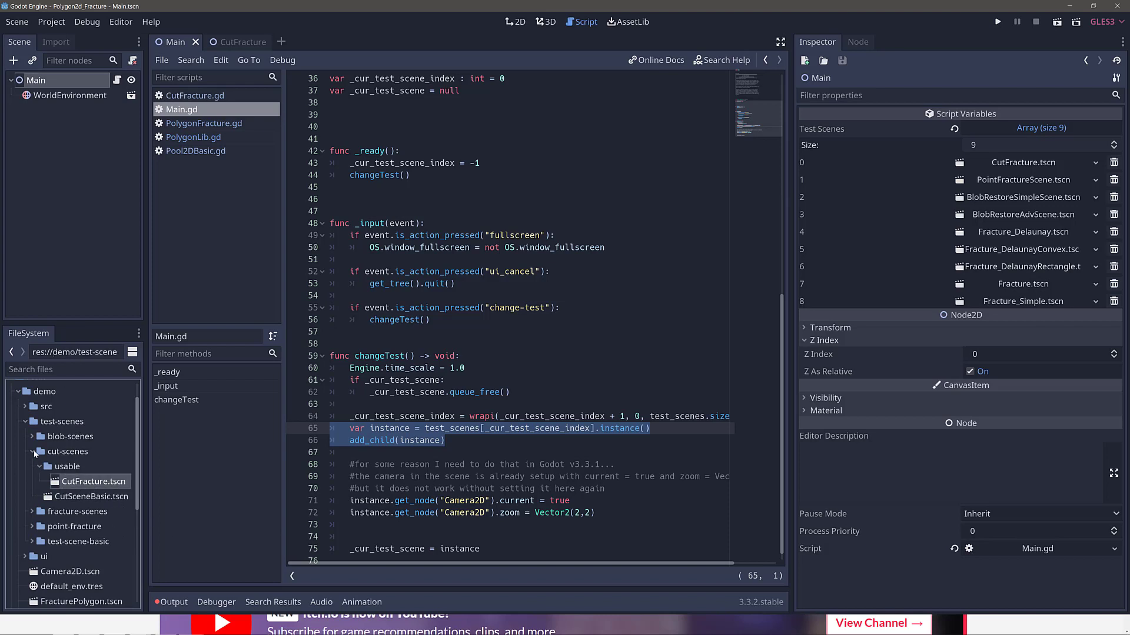
click(33, 435)
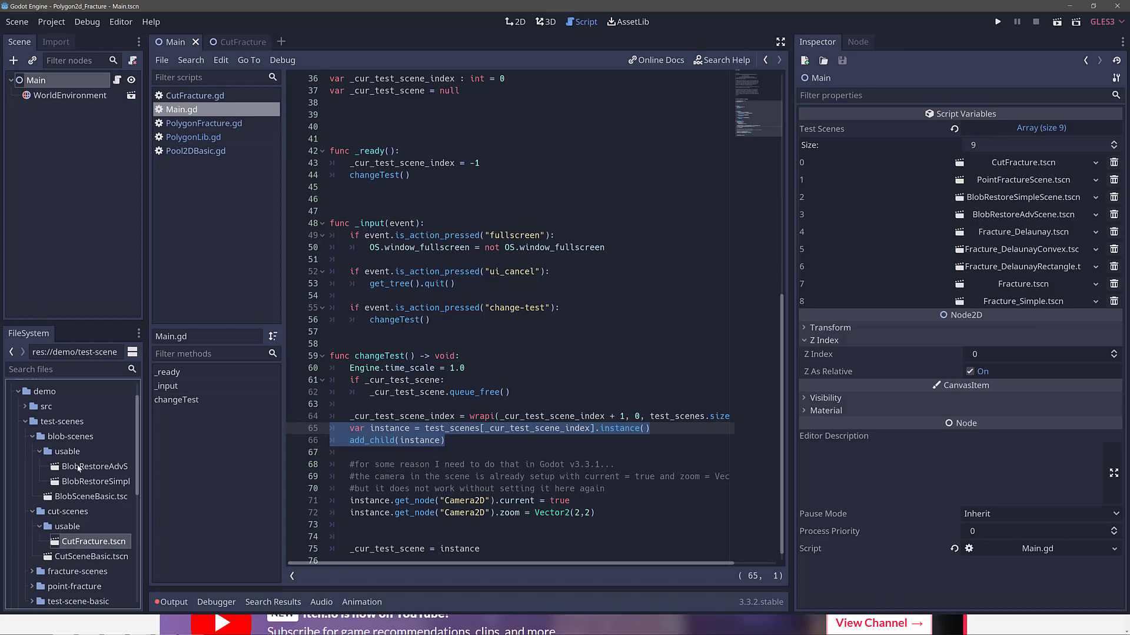
click(92, 481)
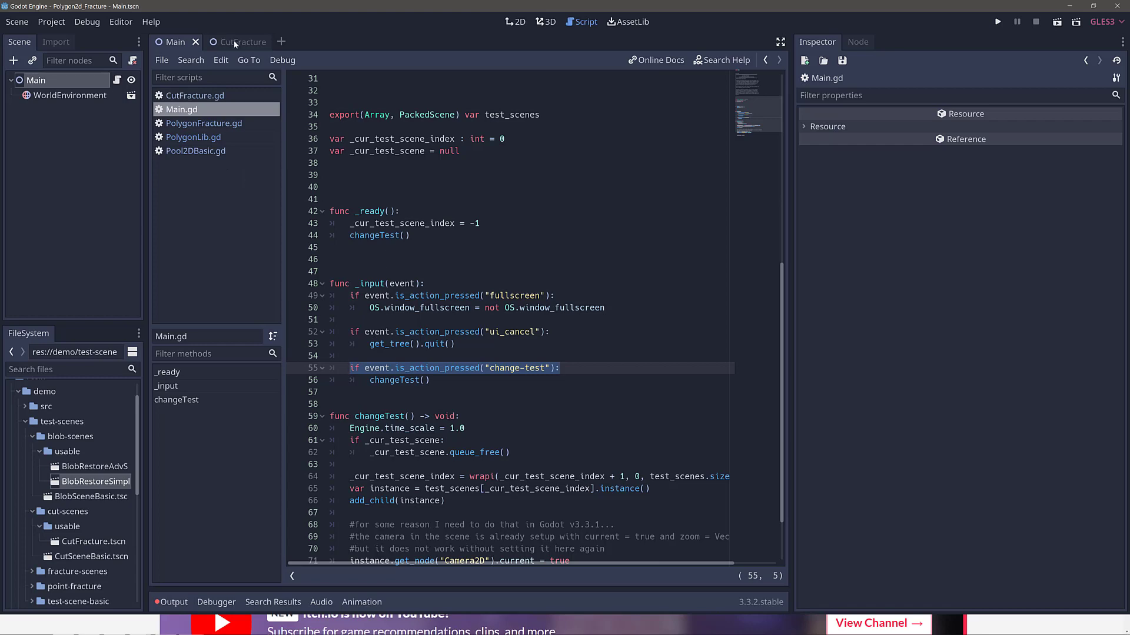
Show the CutFracture scene in the 2D workspace with its sloped red-walled arena.
click(236, 43)
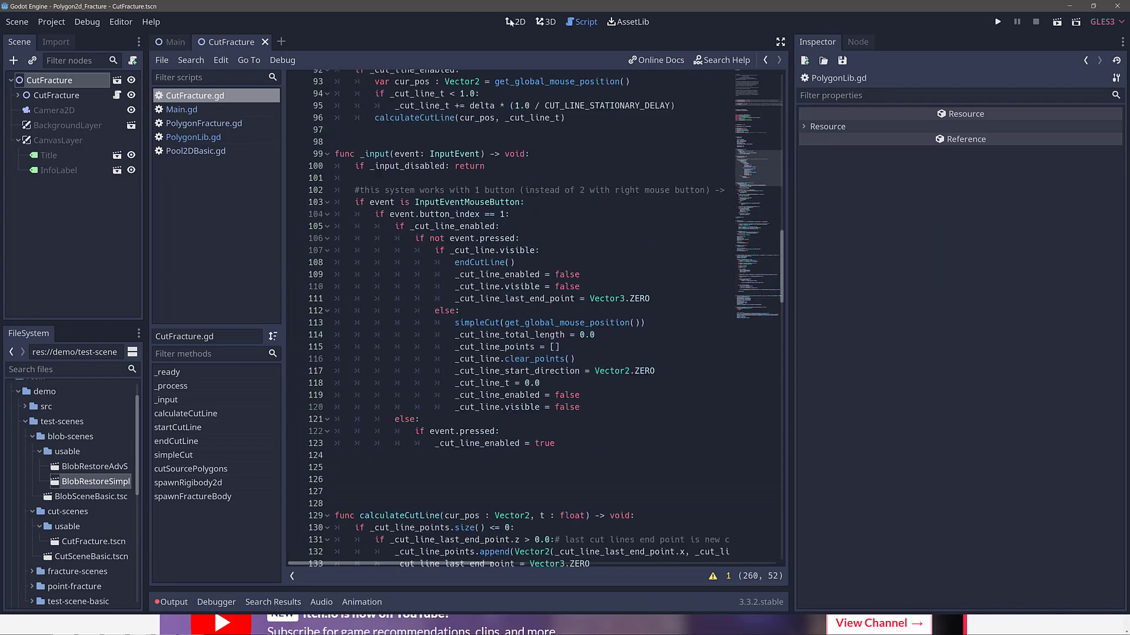
click(515, 21)
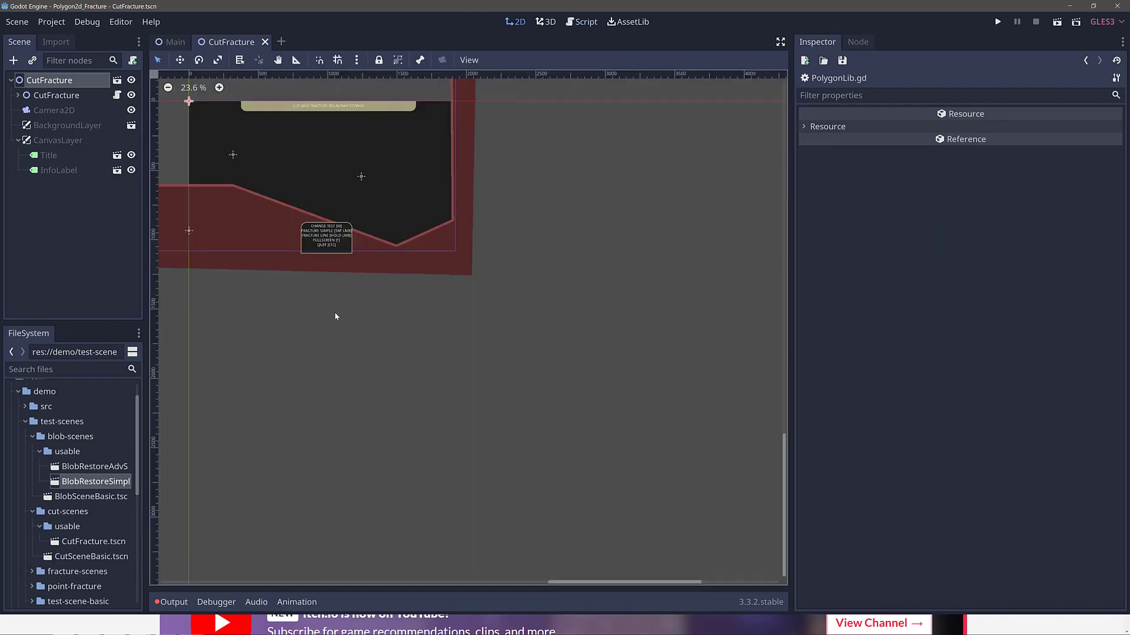
mouse_move(633, 235)
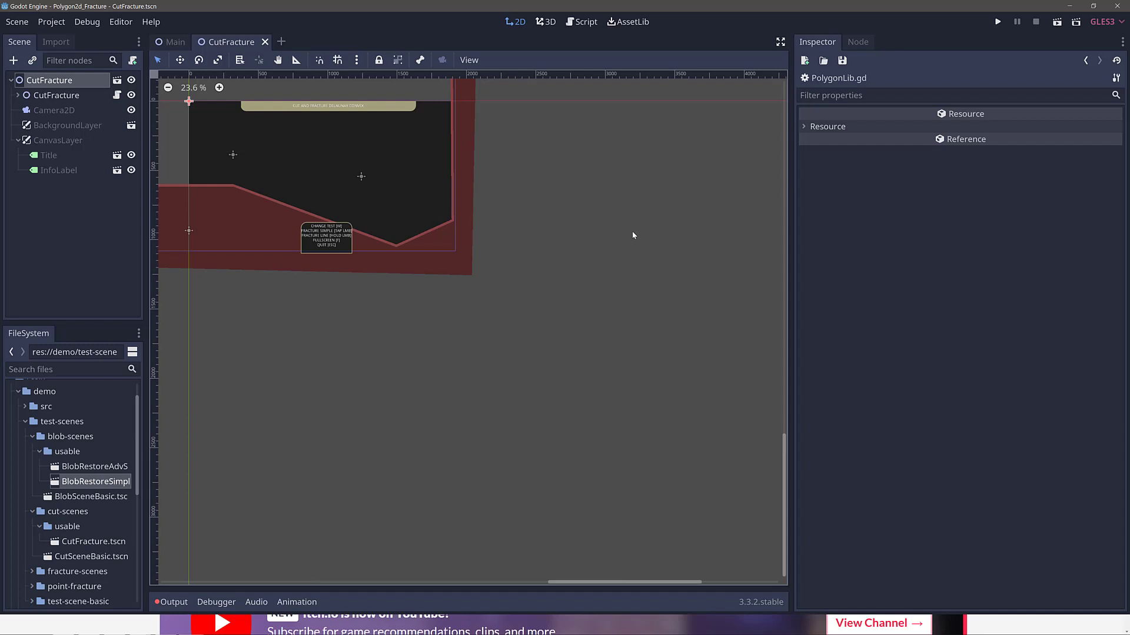
mouse_move(21, 426)
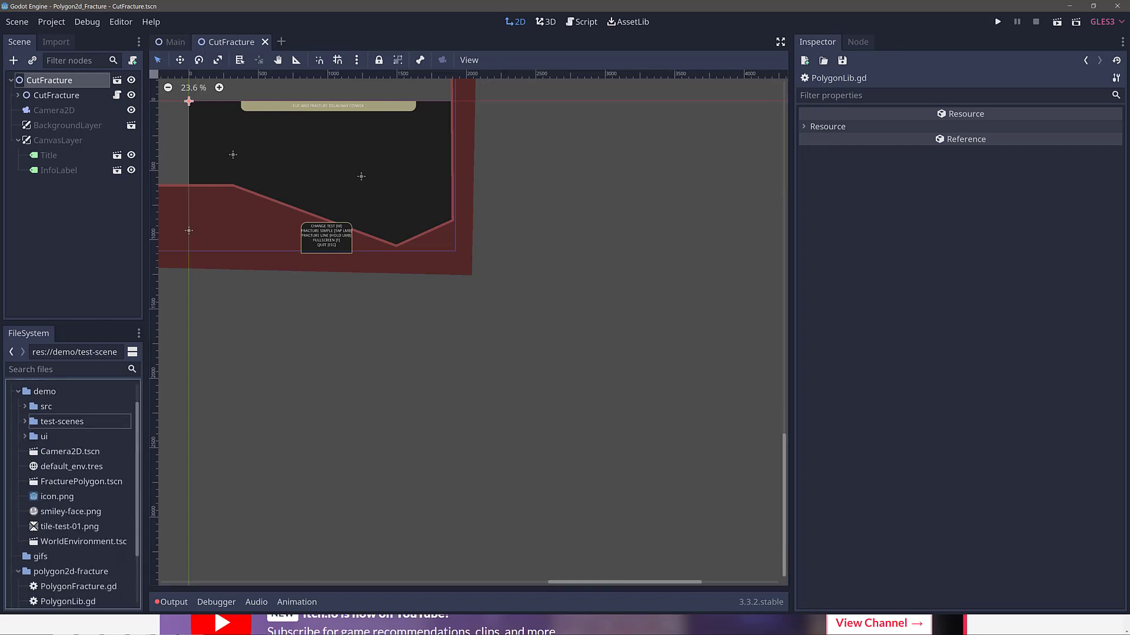
mouse_move(159, 250)
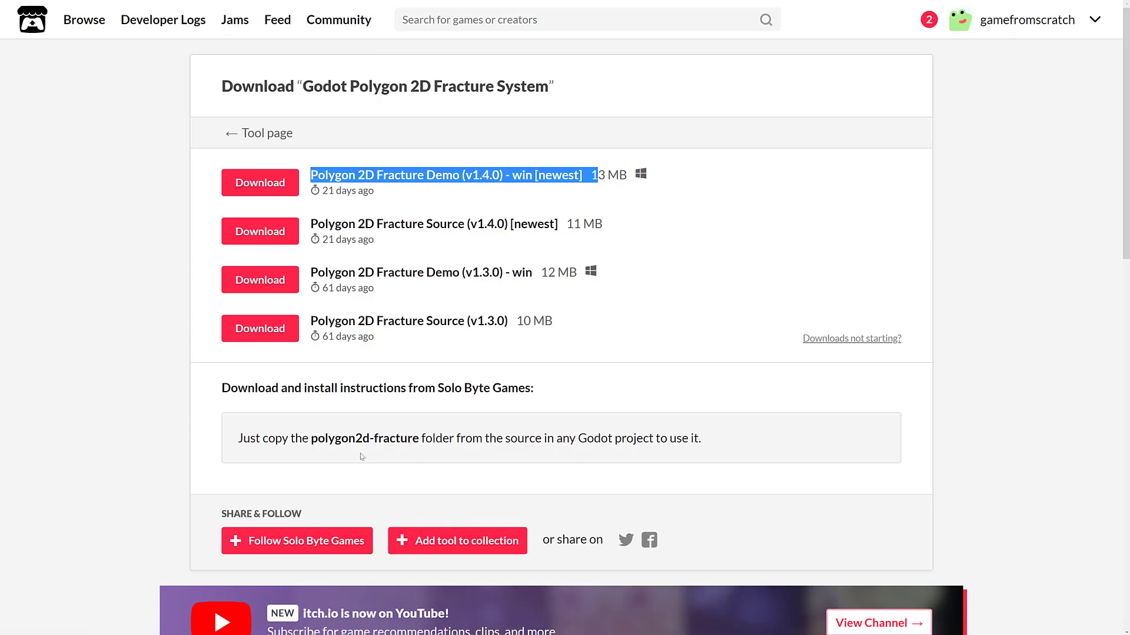
mouse_move(768, 235)
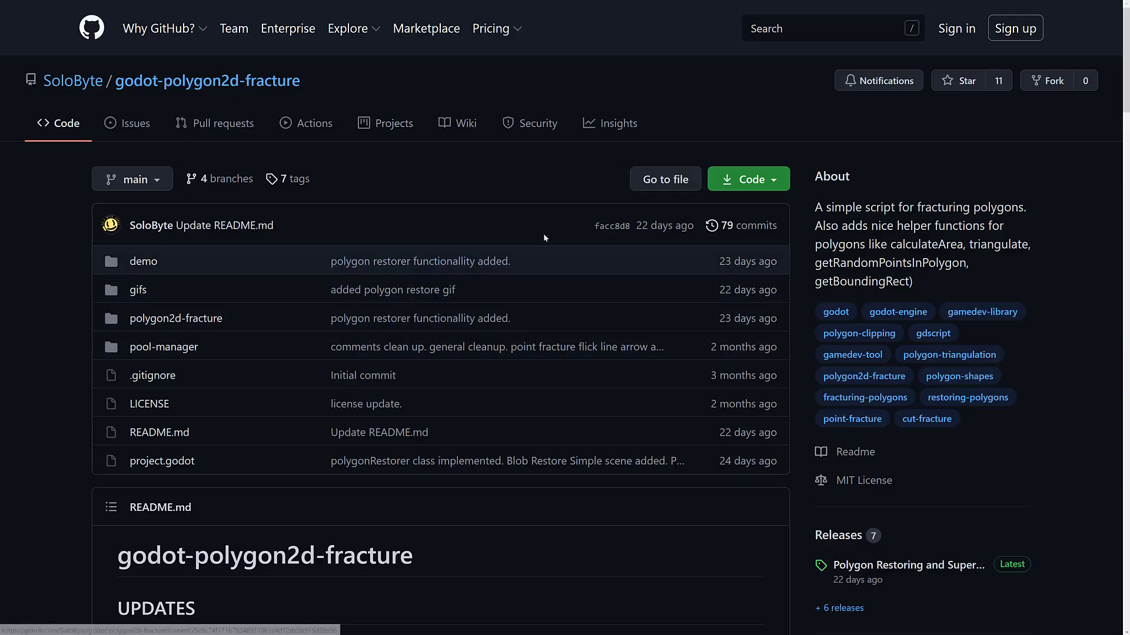
View the repository's full releases list, headed by the Polygon Restoring and Supershapes release.
scroll(down, 3)
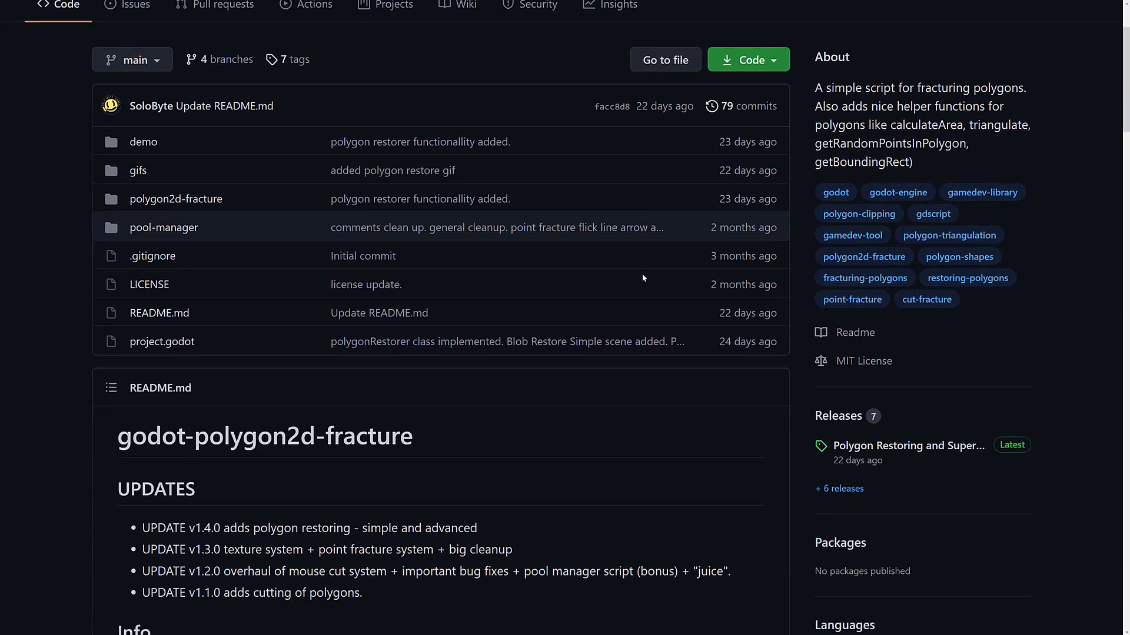
scroll(down, 3)
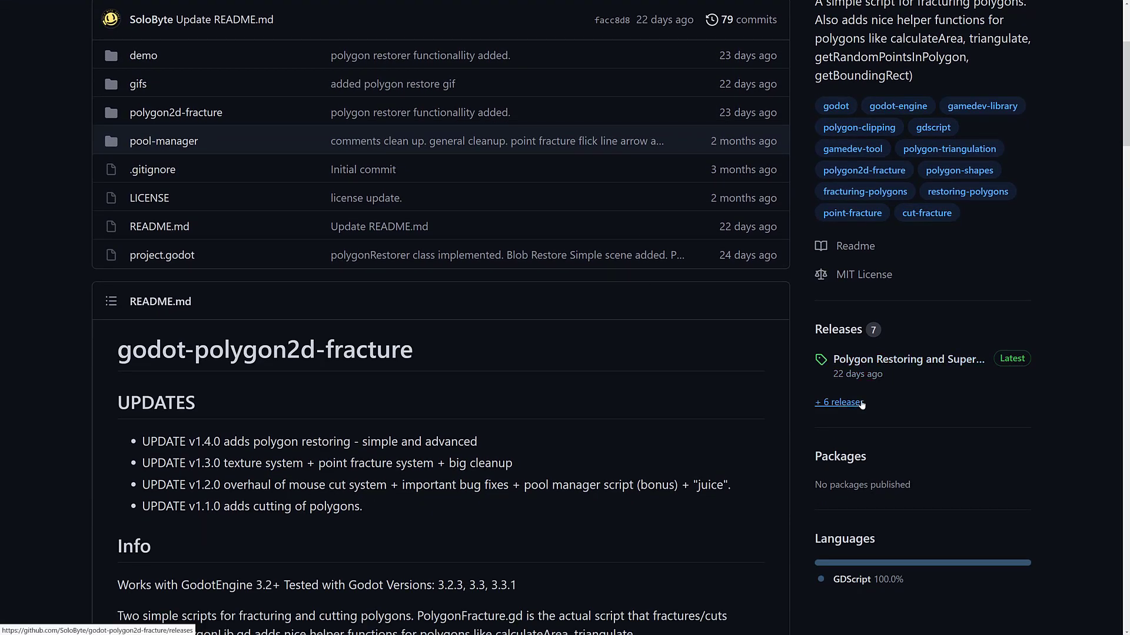
click(839, 402)
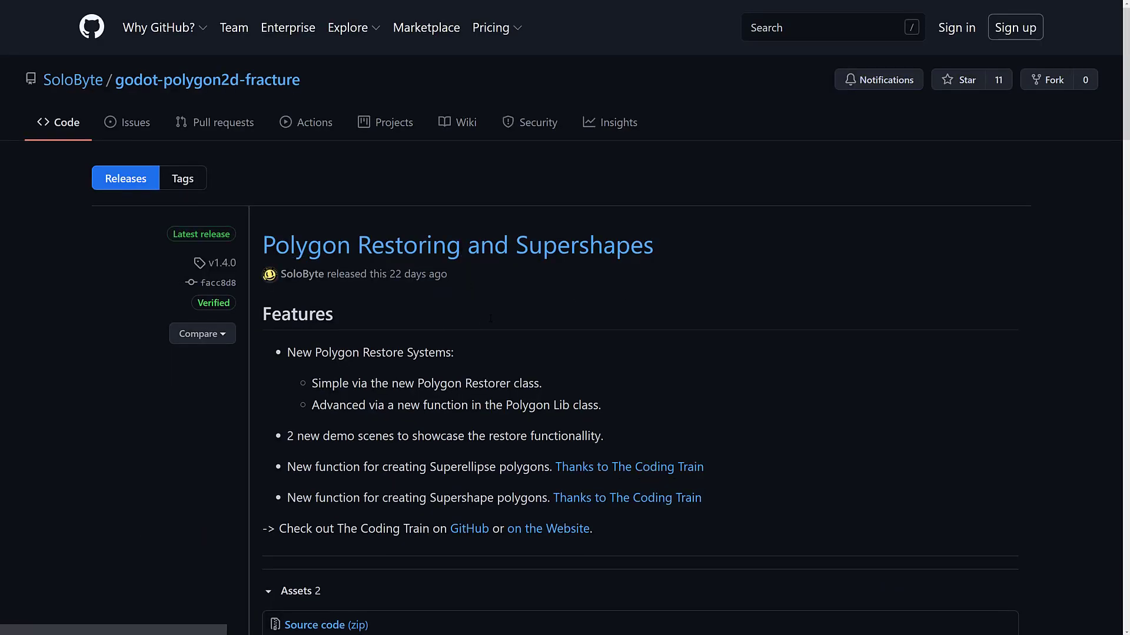
scroll(down, 3)
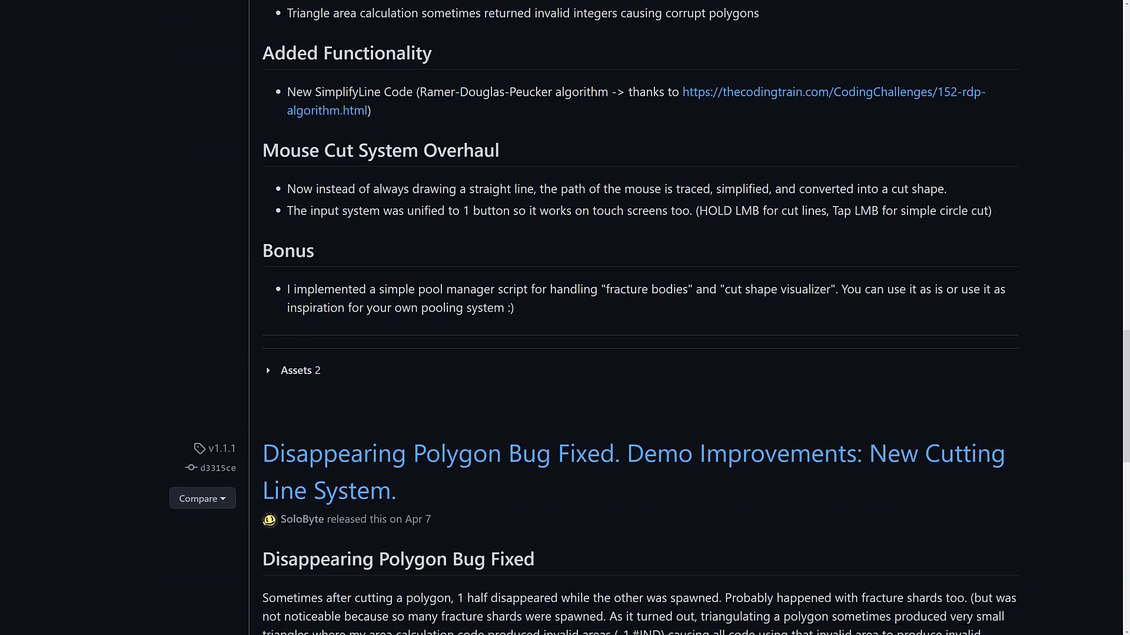
scroll(down, 3)
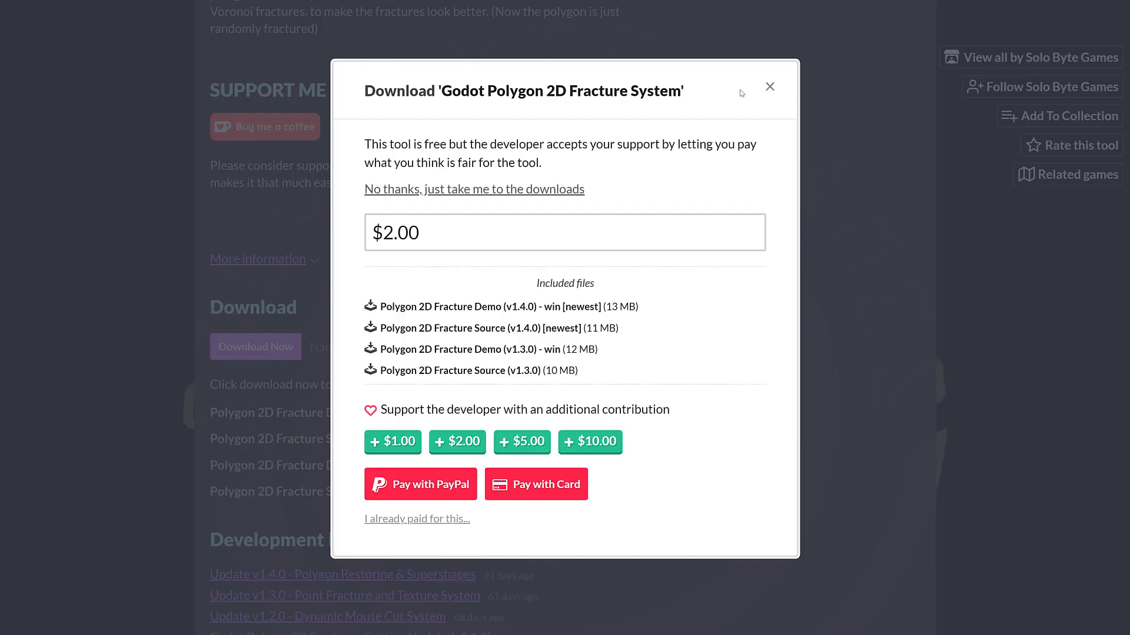
Dismiss the download dialog and reach the Info section, selecting the PolygonLib script name.
click(769, 86)
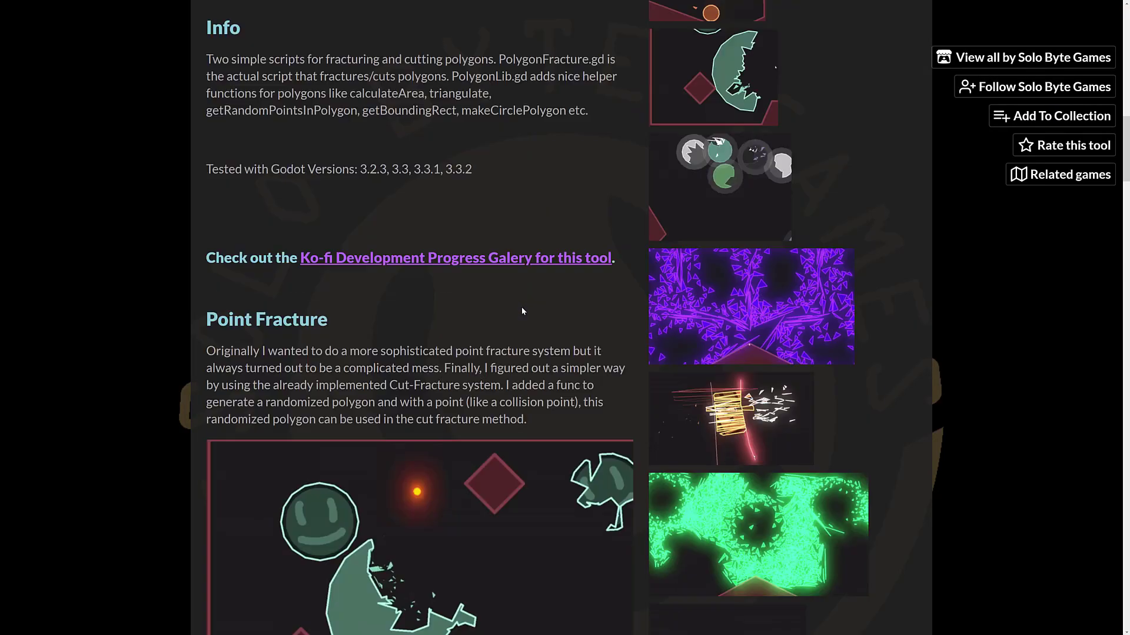
scroll(down, 3)
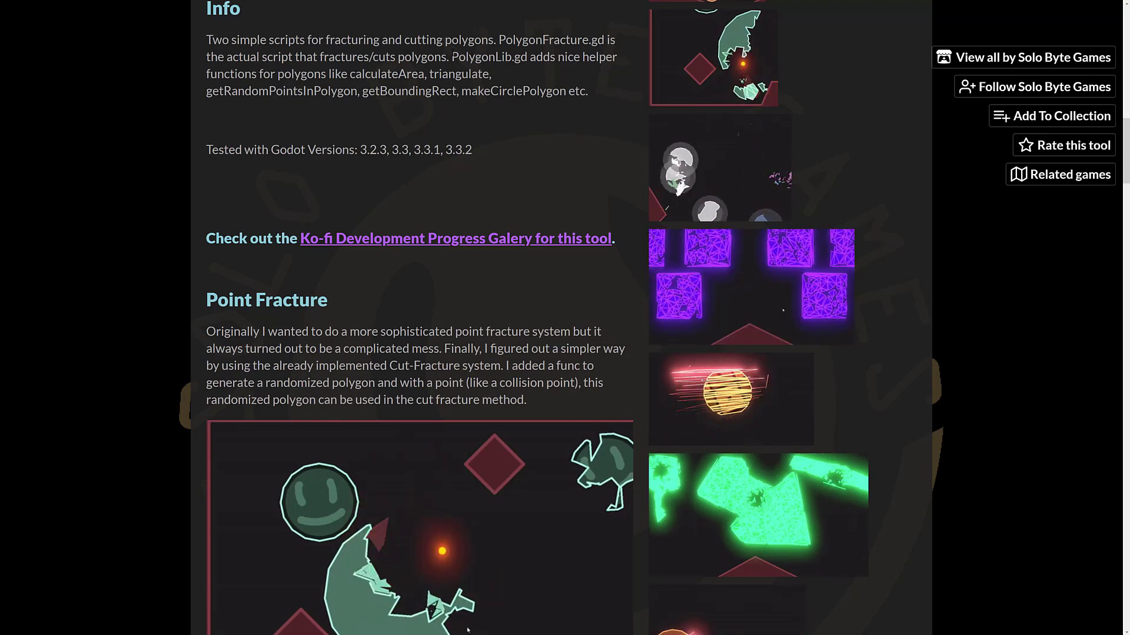
double_click(486, 56)
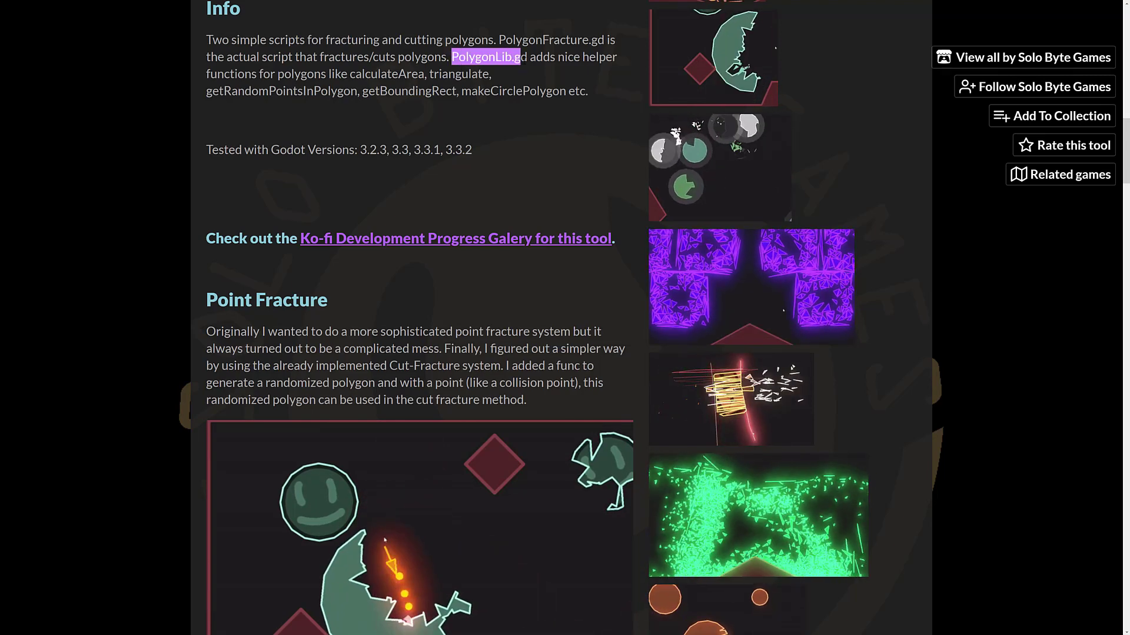